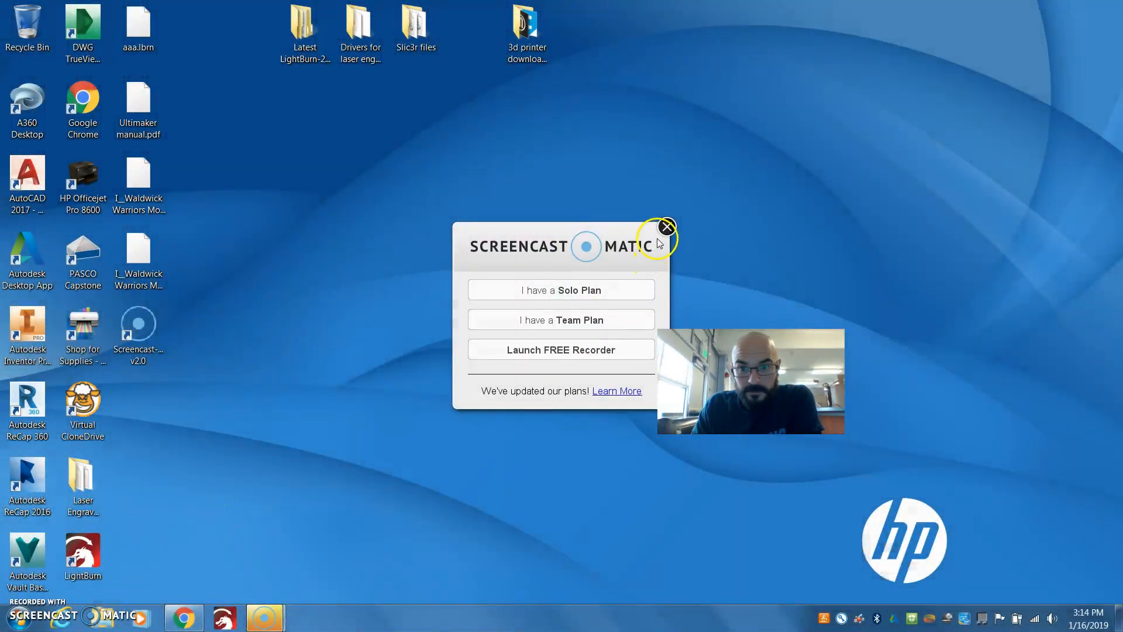
- Dismiss the Screencast-O-Matic popup and launch LightBurn from the taskbar
left_click(665, 225)
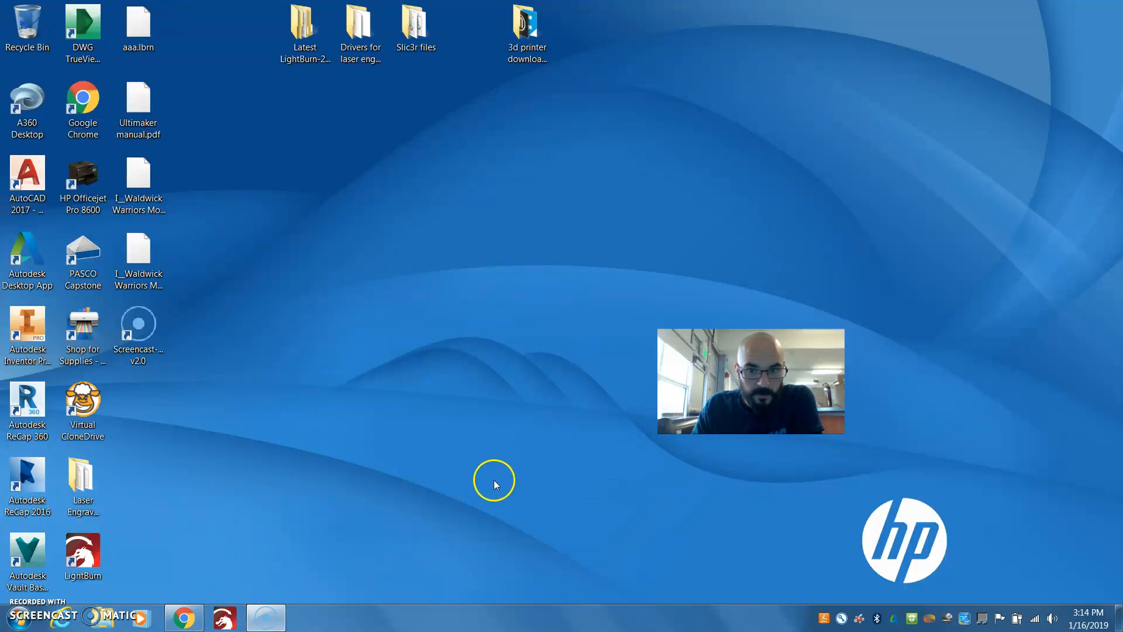
mouse_move(226, 618)
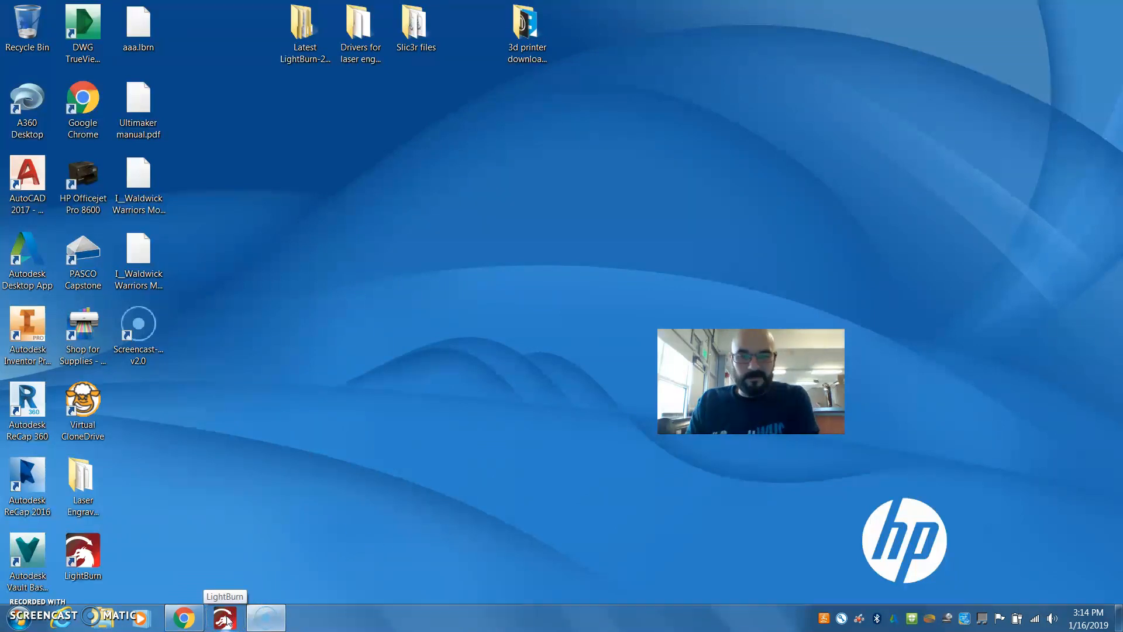
left_click(224, 616)
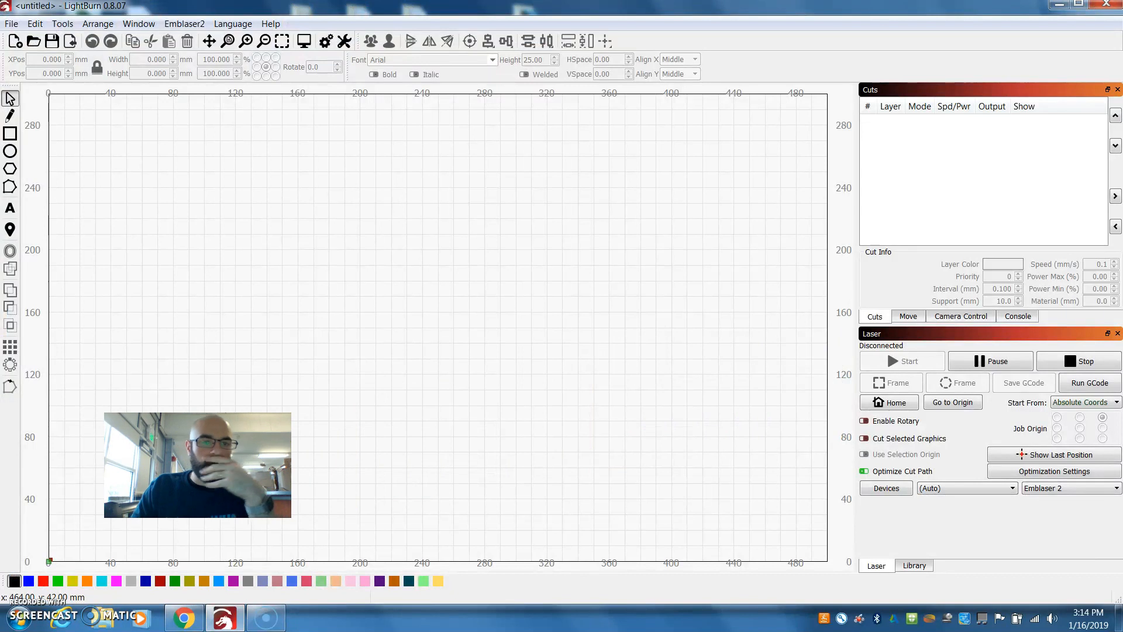
mouse_move(351, 415)
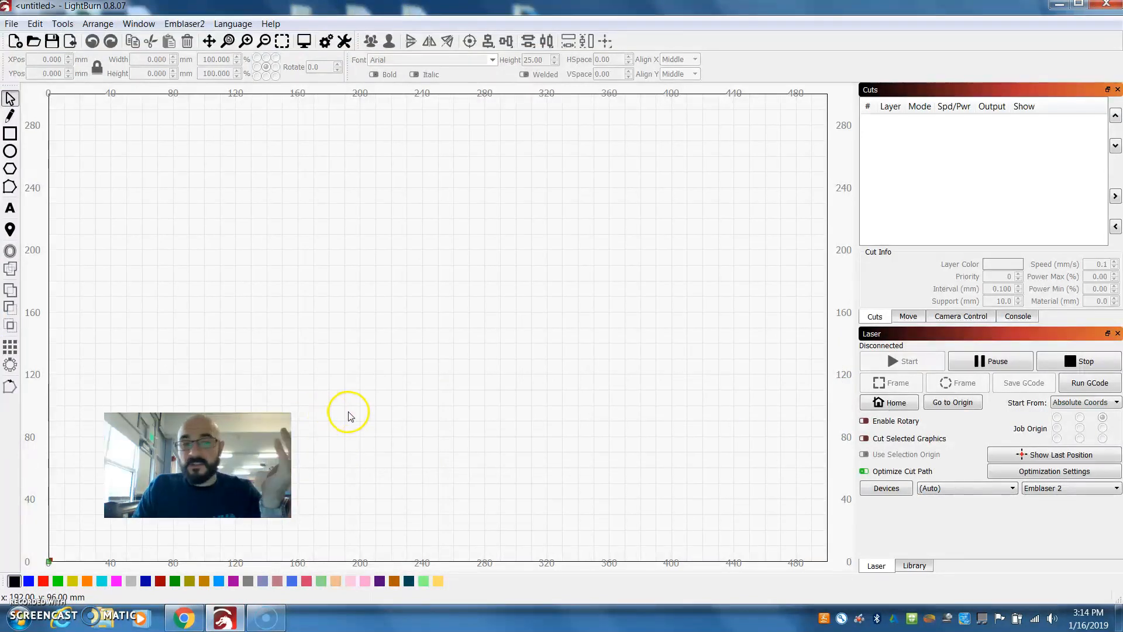
mouse_move(362, 418)
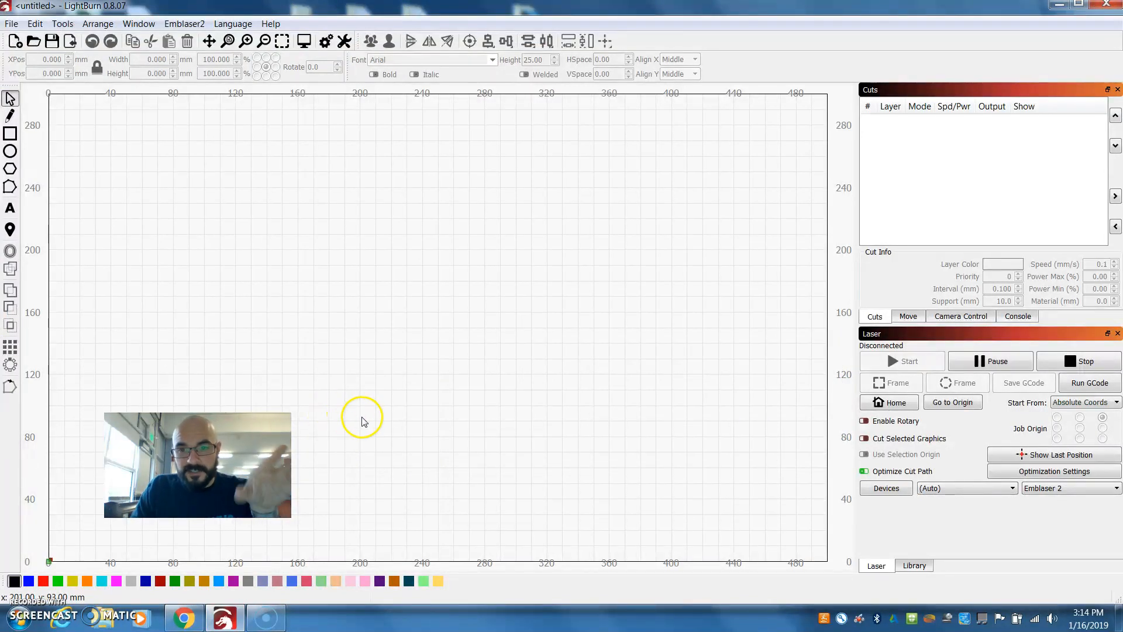
mouse_move(401, 323)
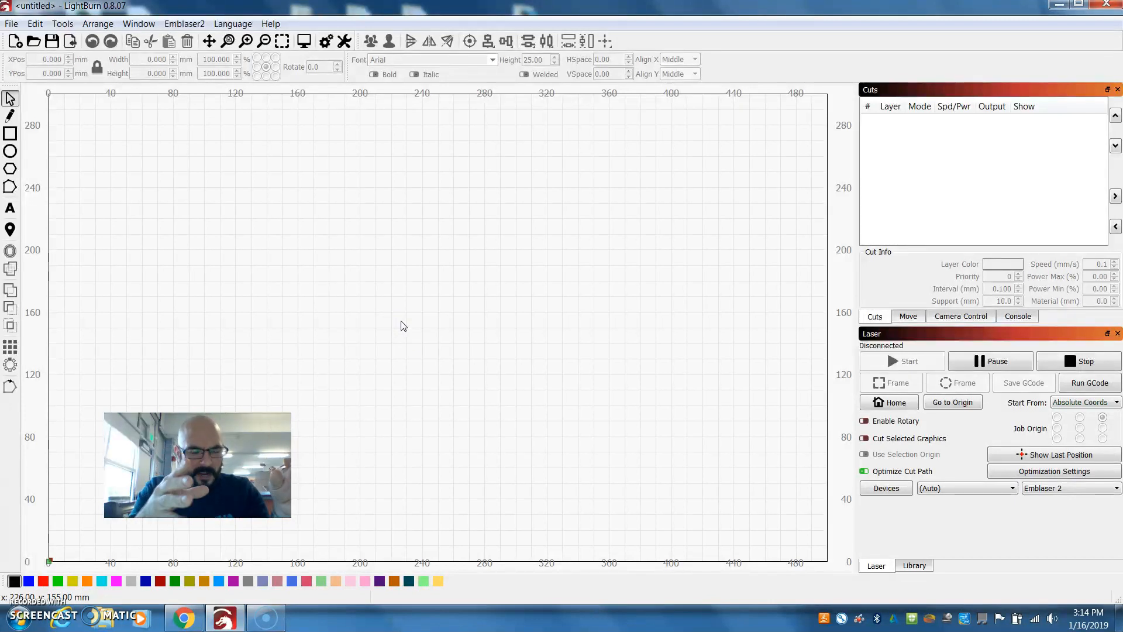
mouse_move(291, 301)
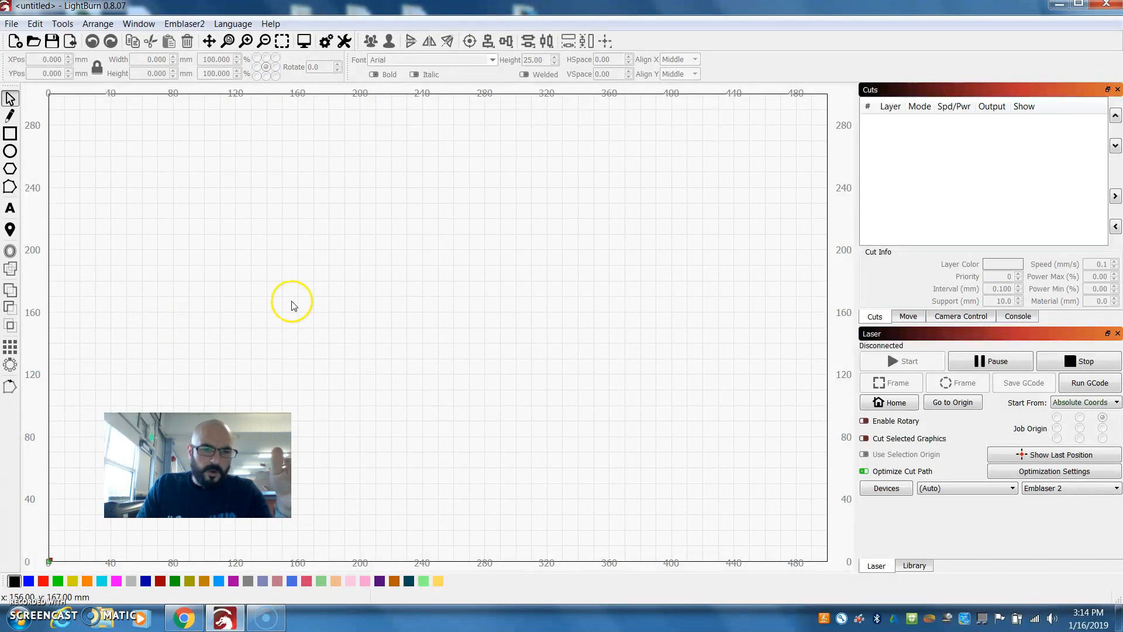
mouse_move(48, 101)
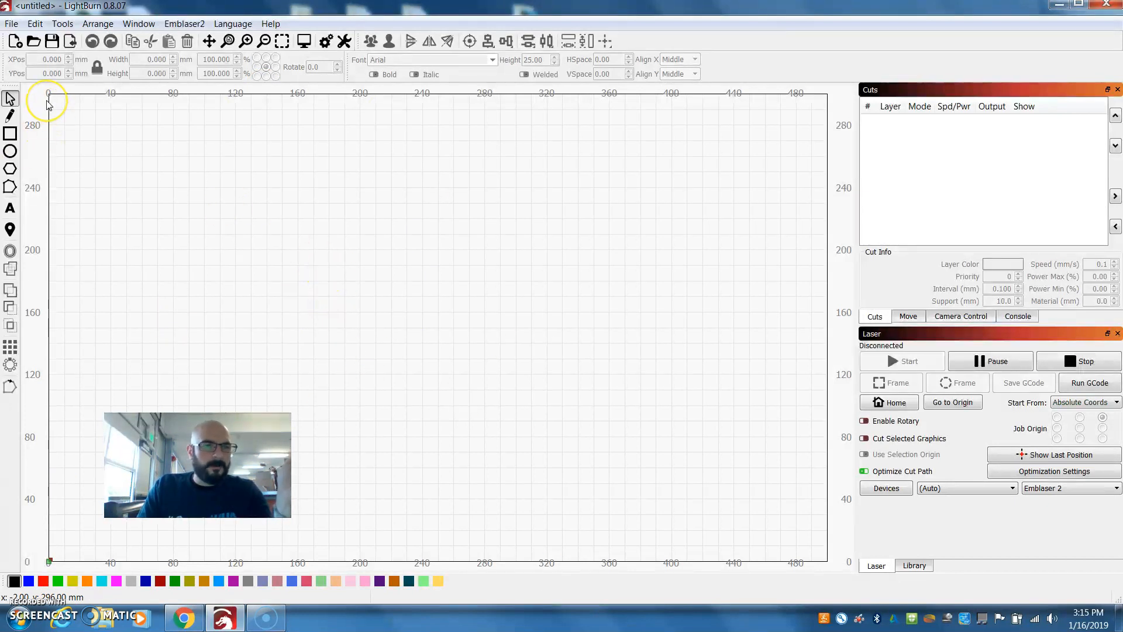
mouse_move(72, 97)
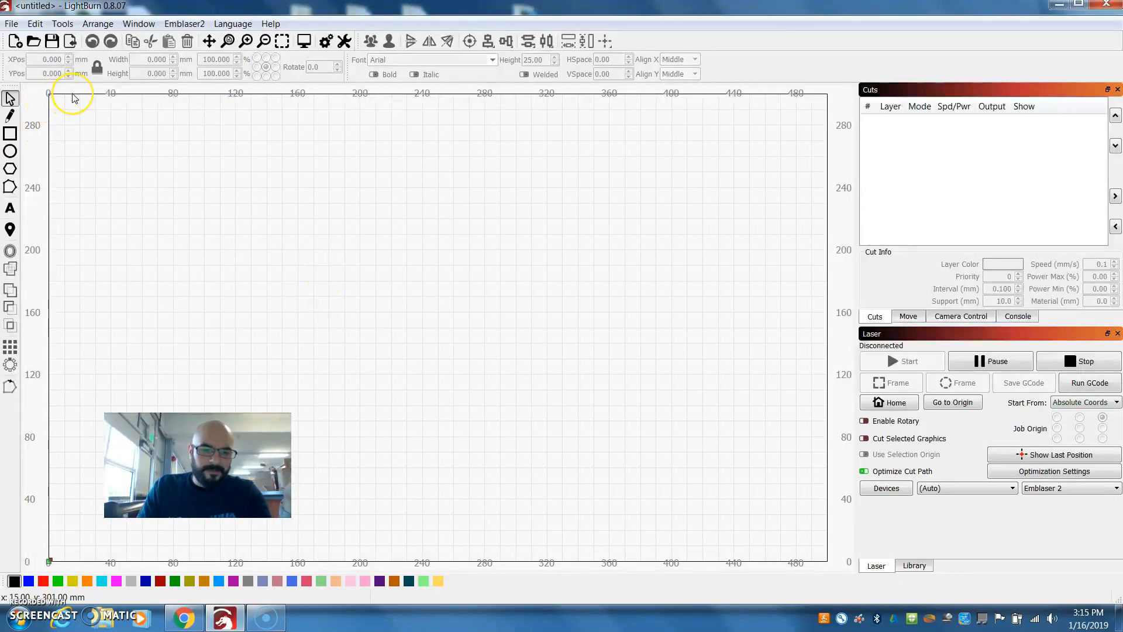
mouse_move(54, 97)
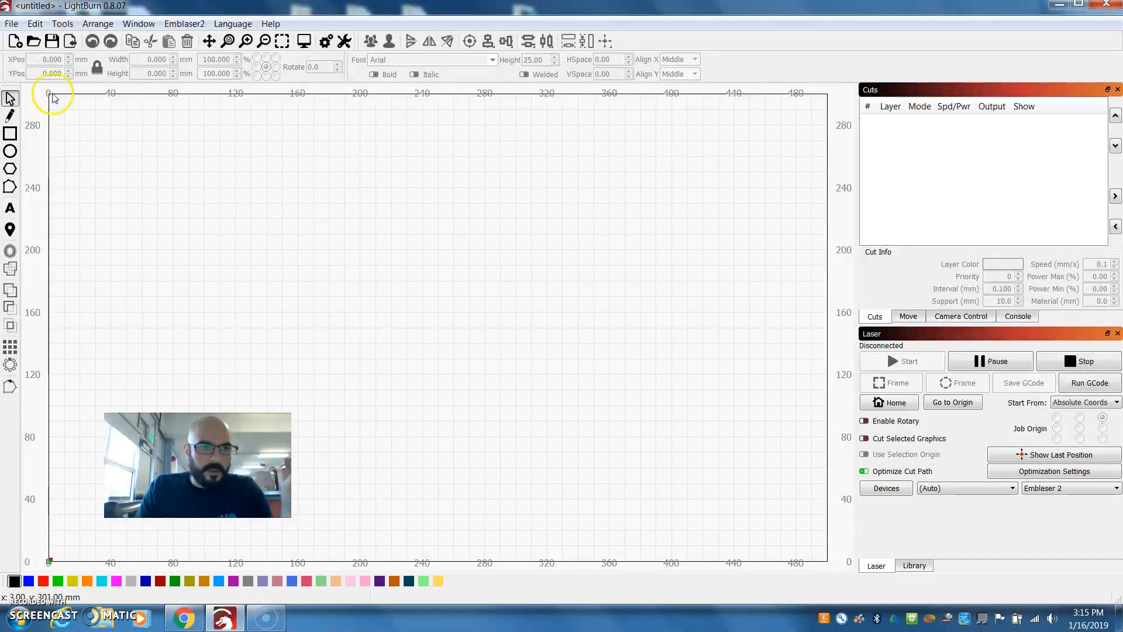
mouse_move(78, 78)
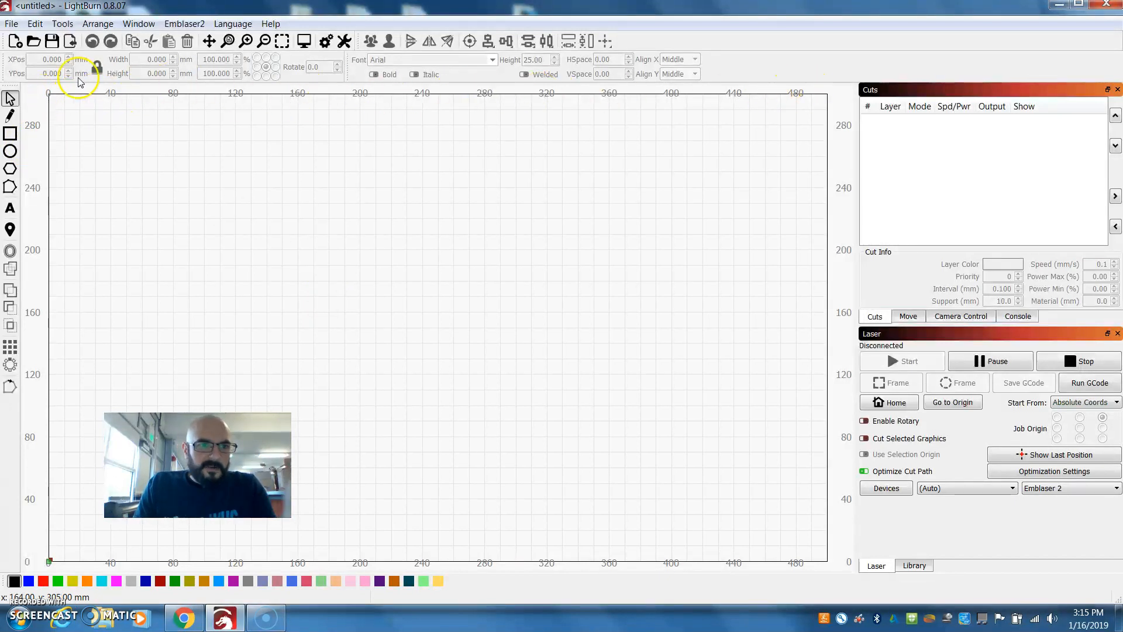
mouse_move(81, 191)
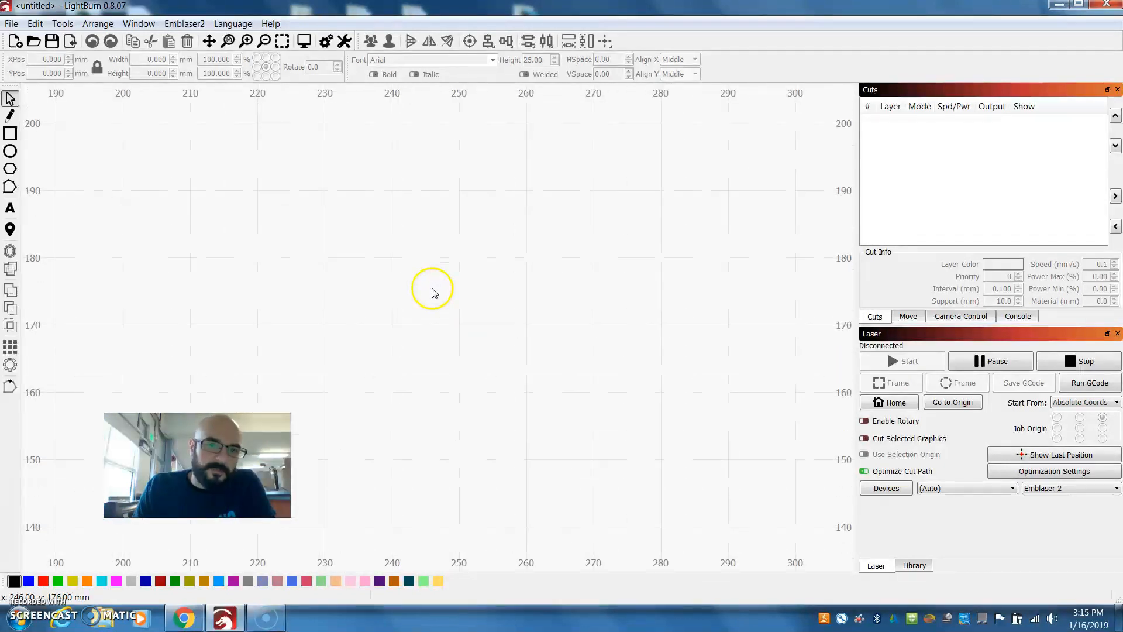
mouse_move(456, 101)
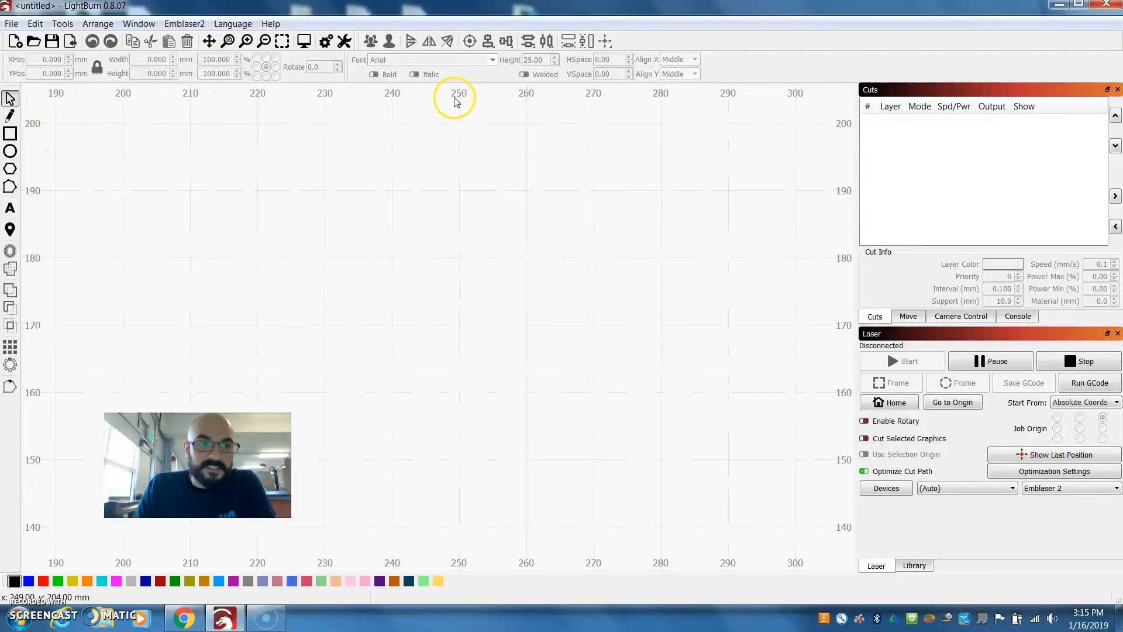
mouse_move(439, 452)
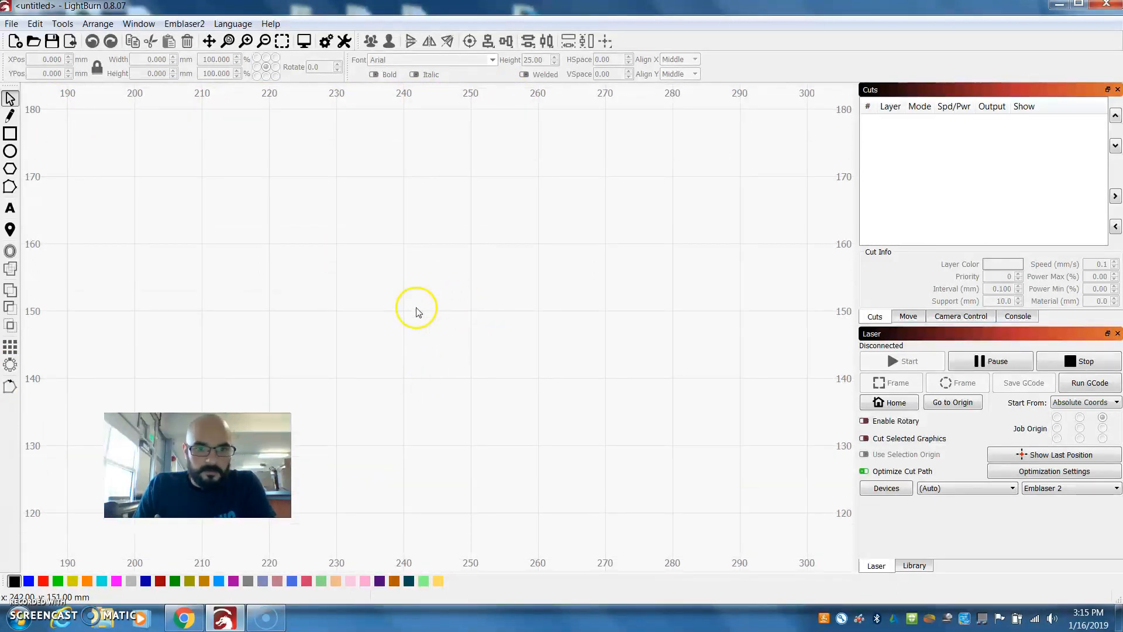
mouse_move(37, 271)
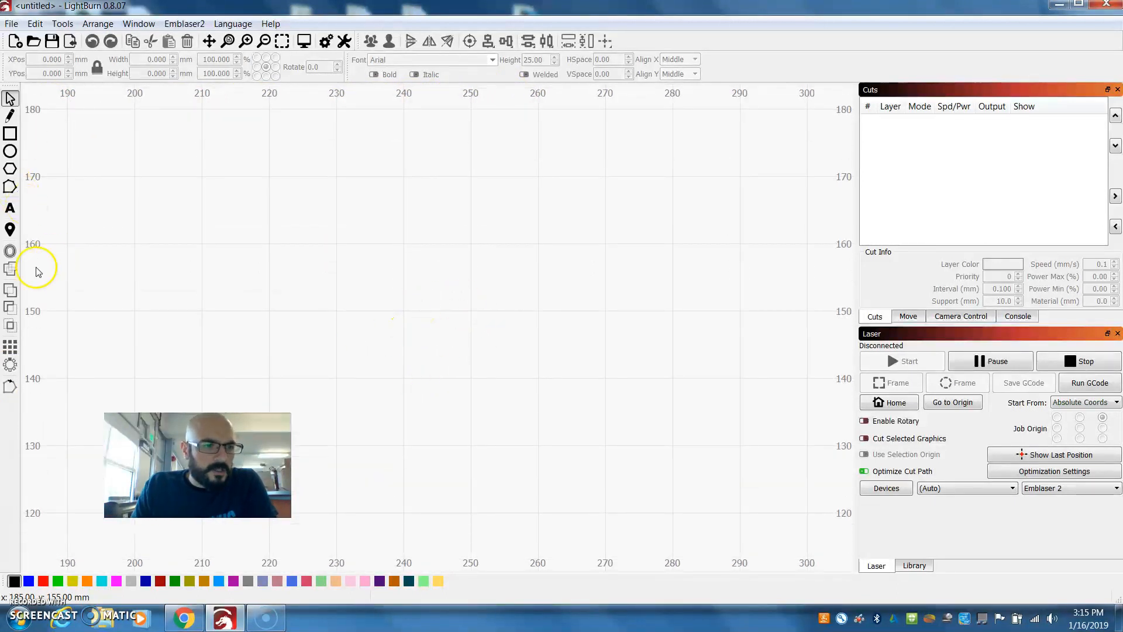
mouse_move(470, 159)
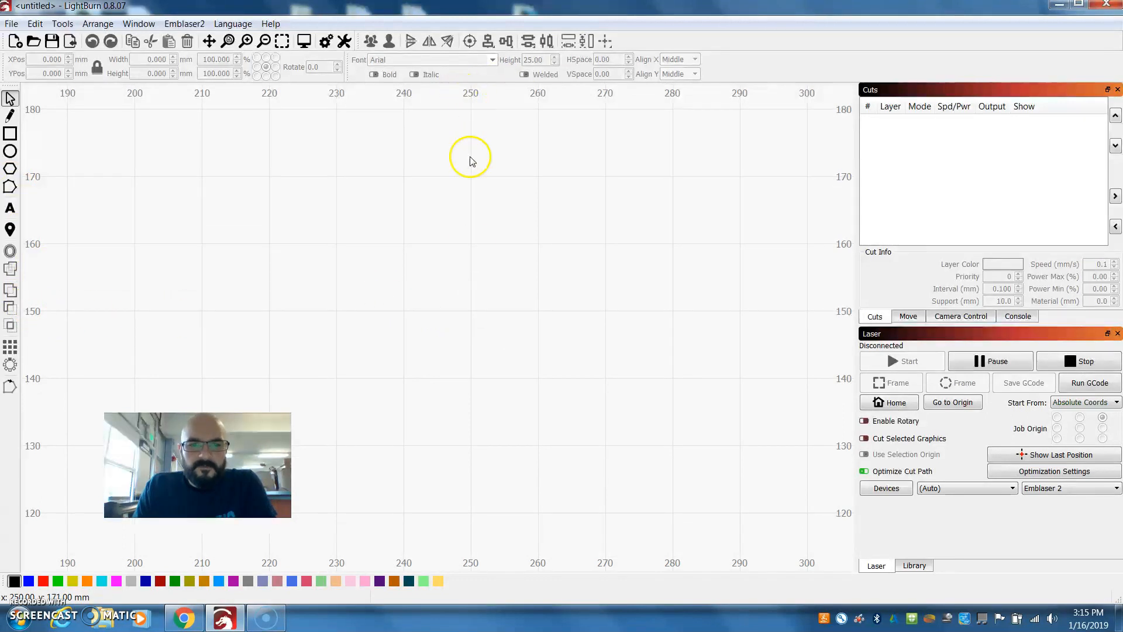
mouse_move(474, 310)
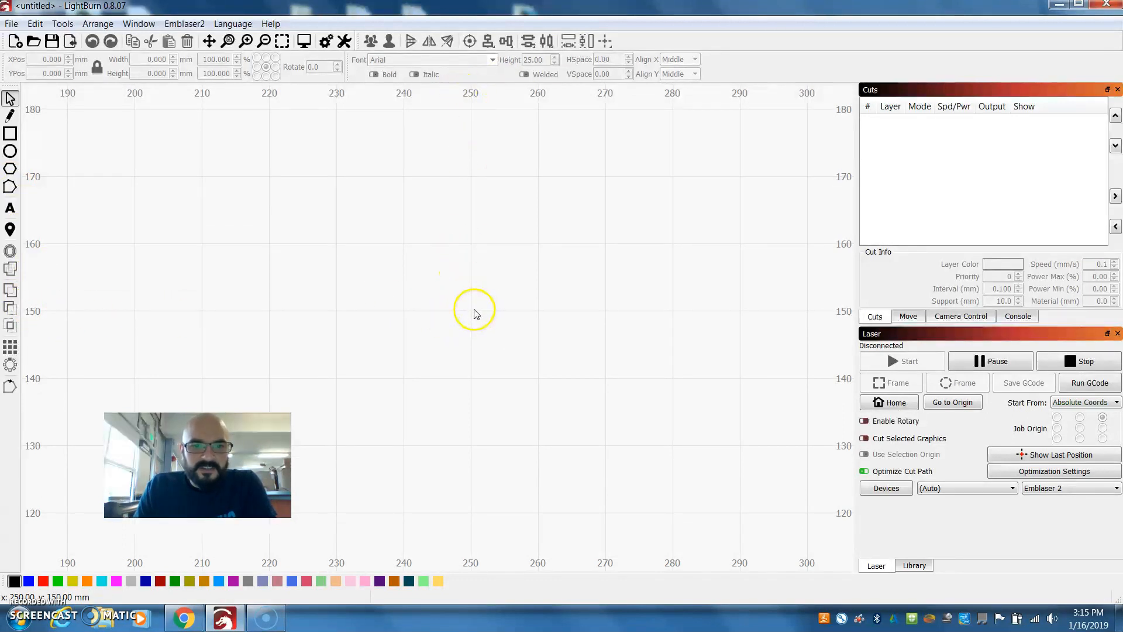
mouse_move(118, 222)
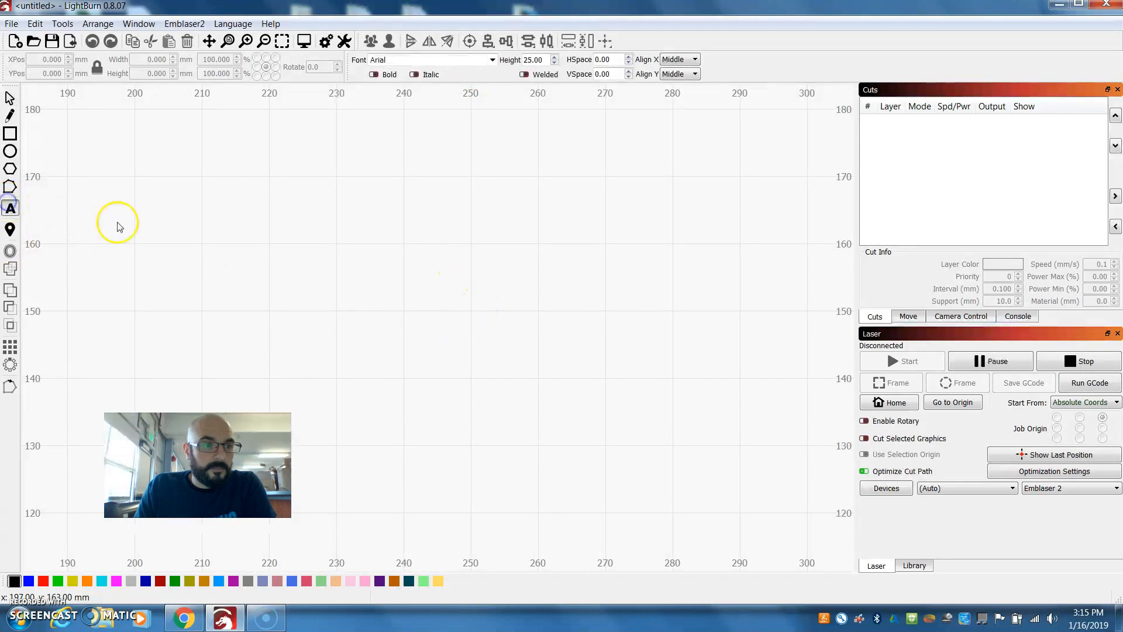
mouse_move(11, 179)
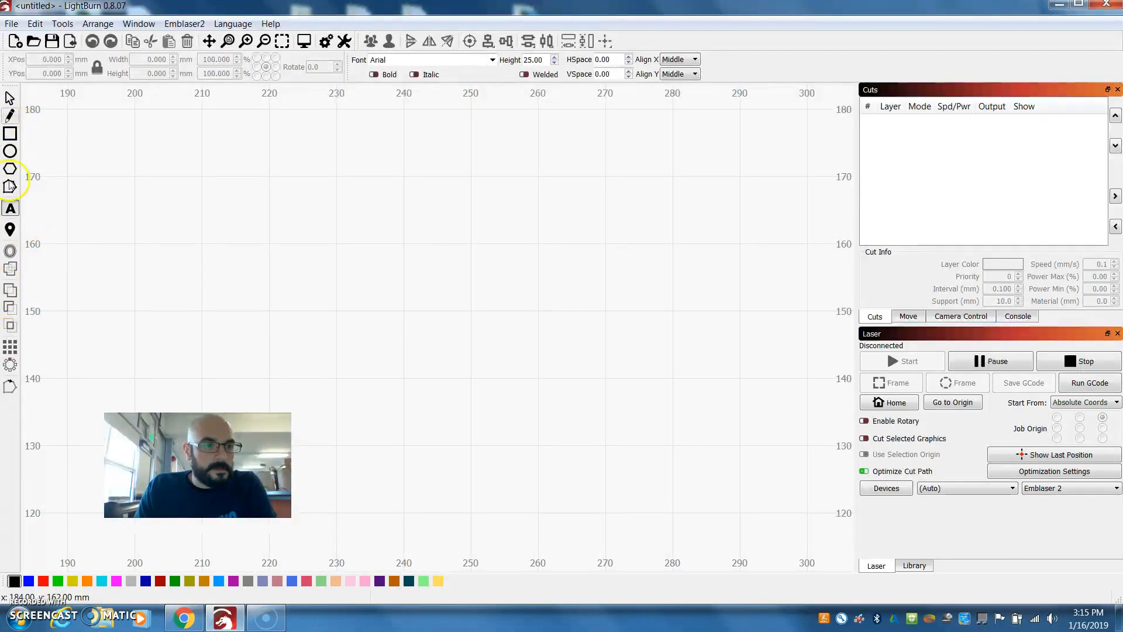
mouse_move(11, 364)
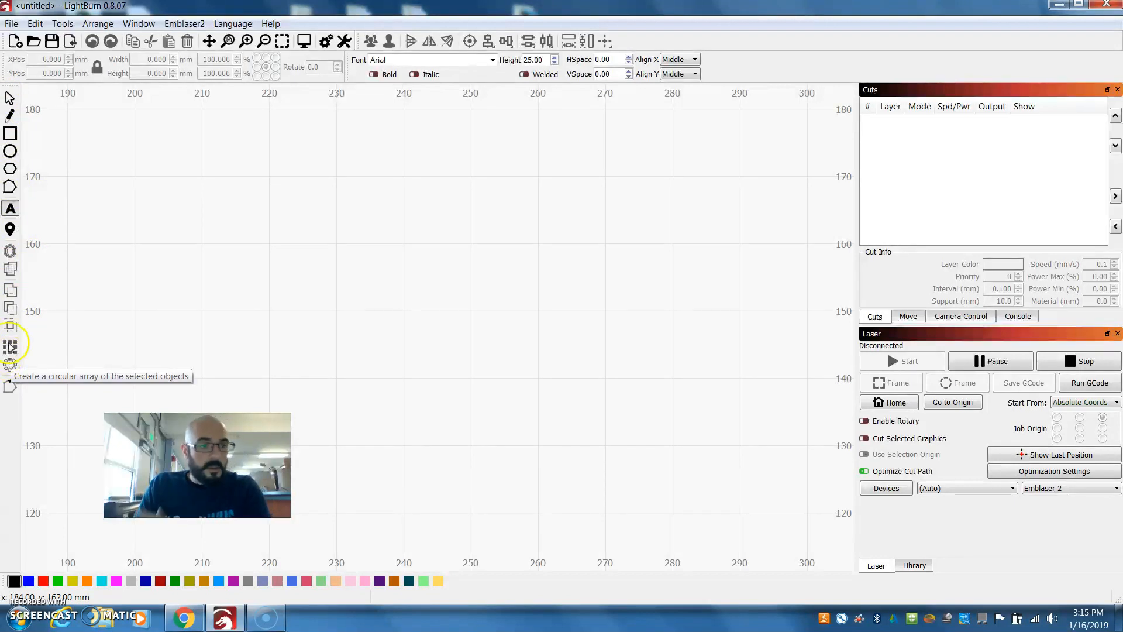
mouse_move(11, 293)
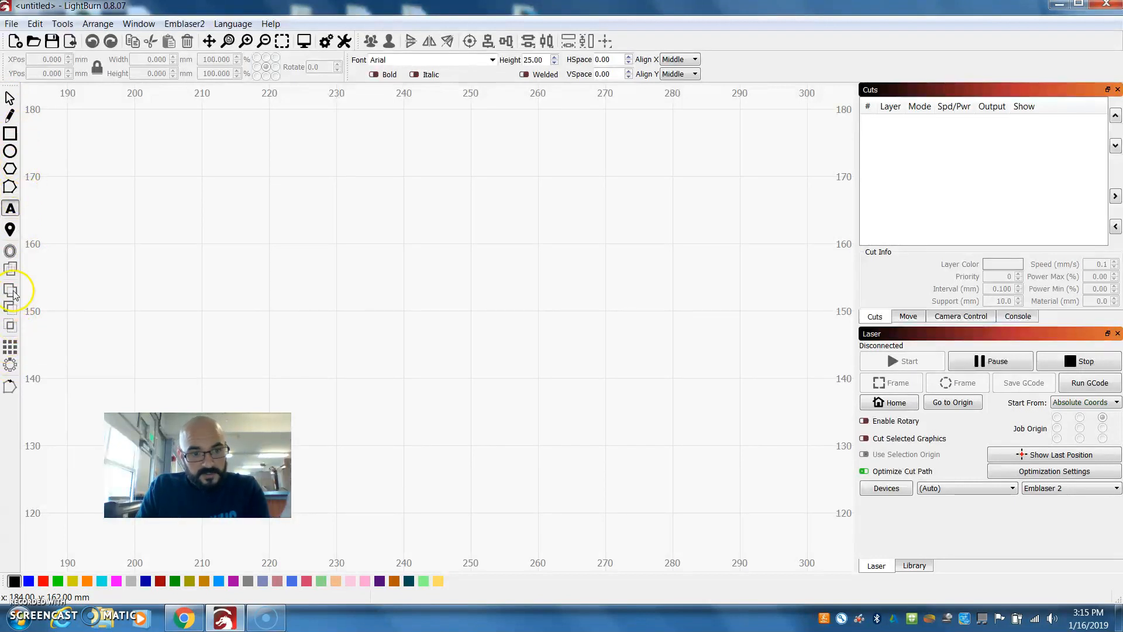
mouse_move(371, 308)
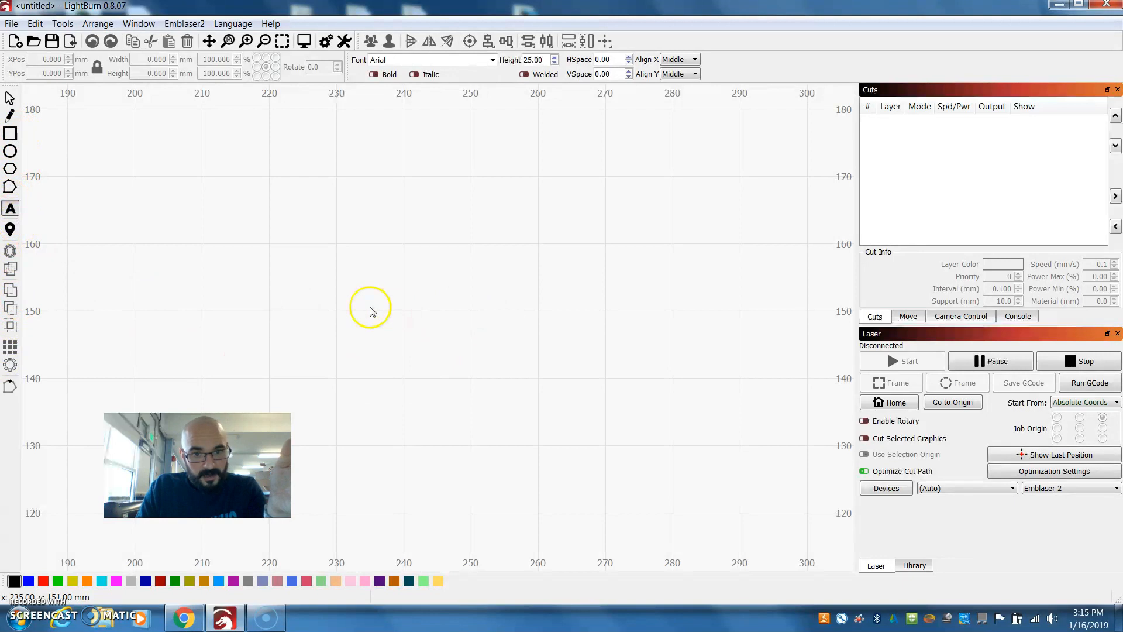
- Place a text object reading 'Rutz' in Old English Text MT near the canvas centre
left_click(366, 317)
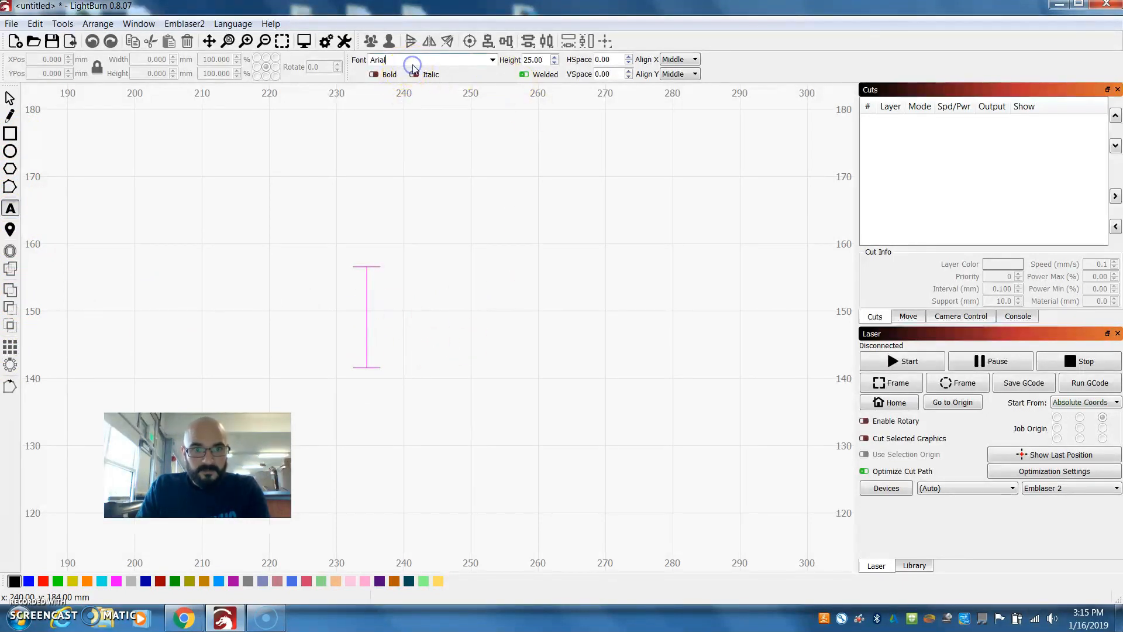
left_click(493, 60)
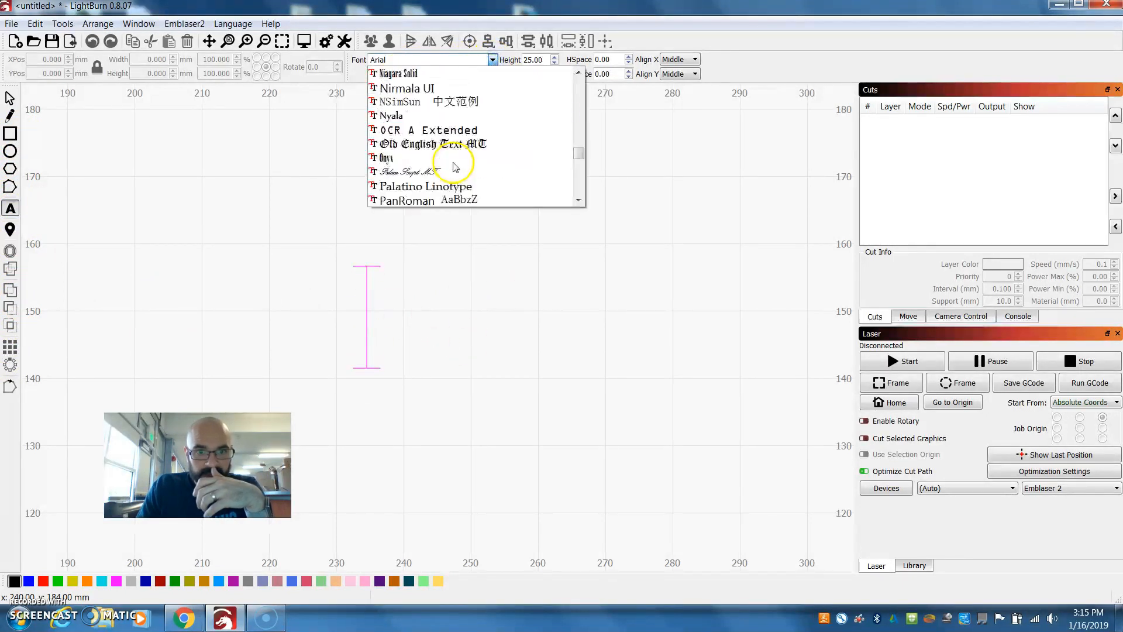
left_click(433, 143)
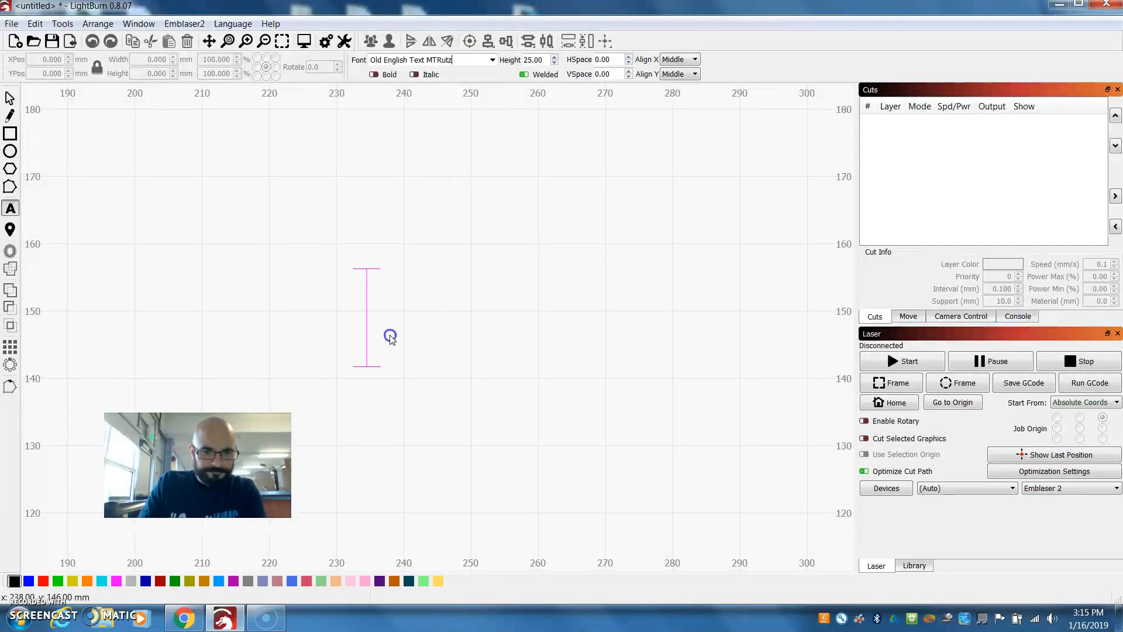
type("Rutz")
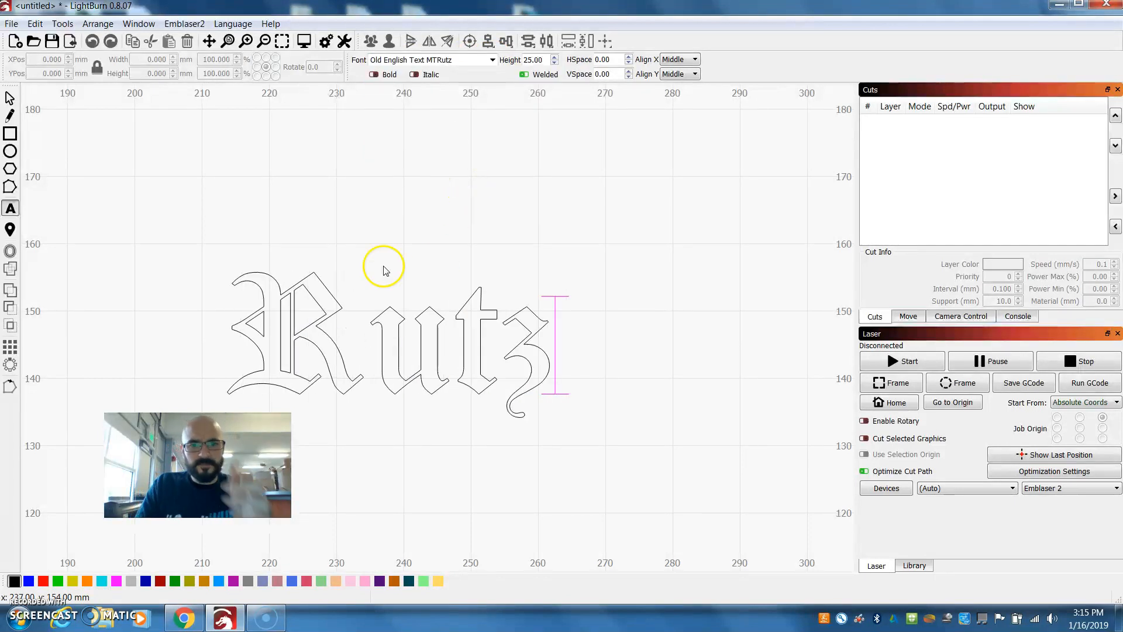
mouse_move(540, 56)
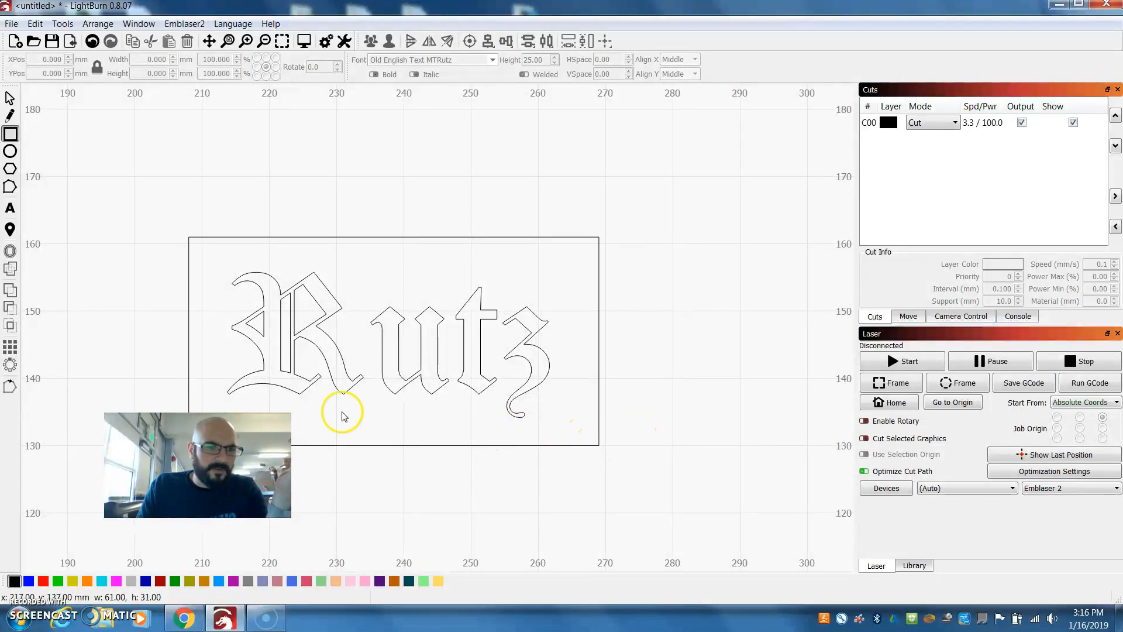
mouse_move(344, 311)
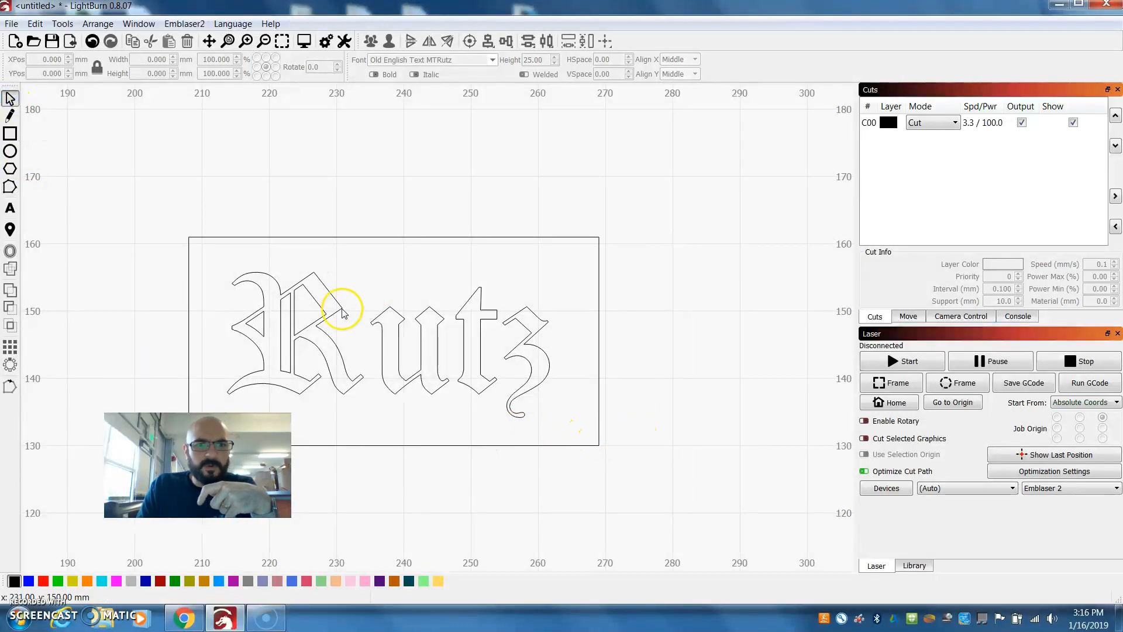
- Select the 61 × 31 mm rectangle drawn around the word 'Rutz'
left_click(343, 311)
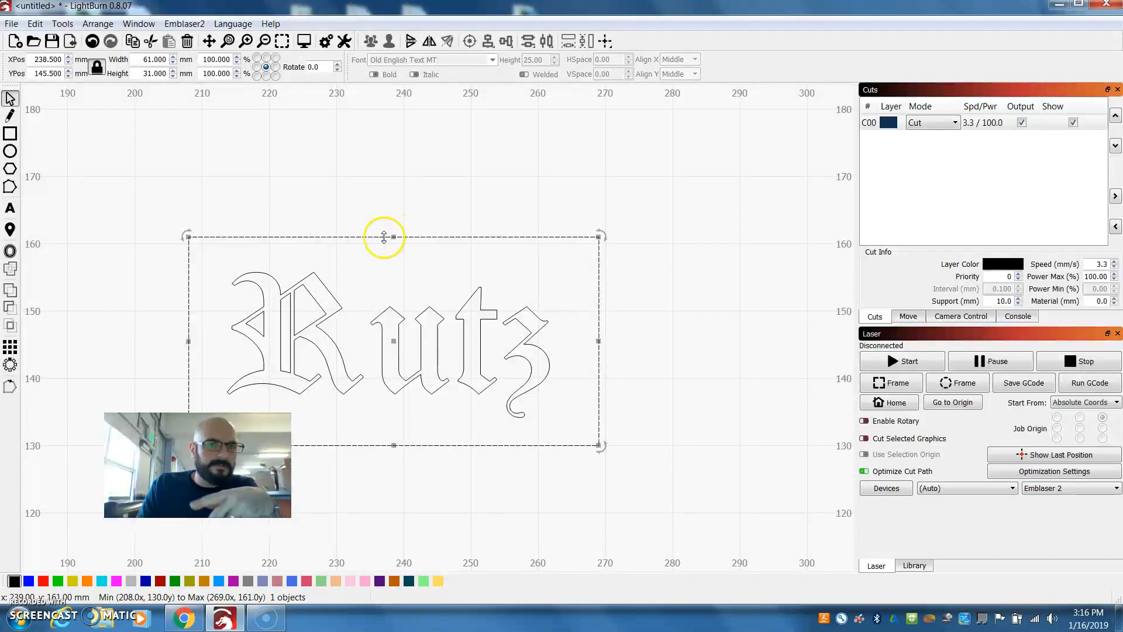
mouse_move(190, 203)
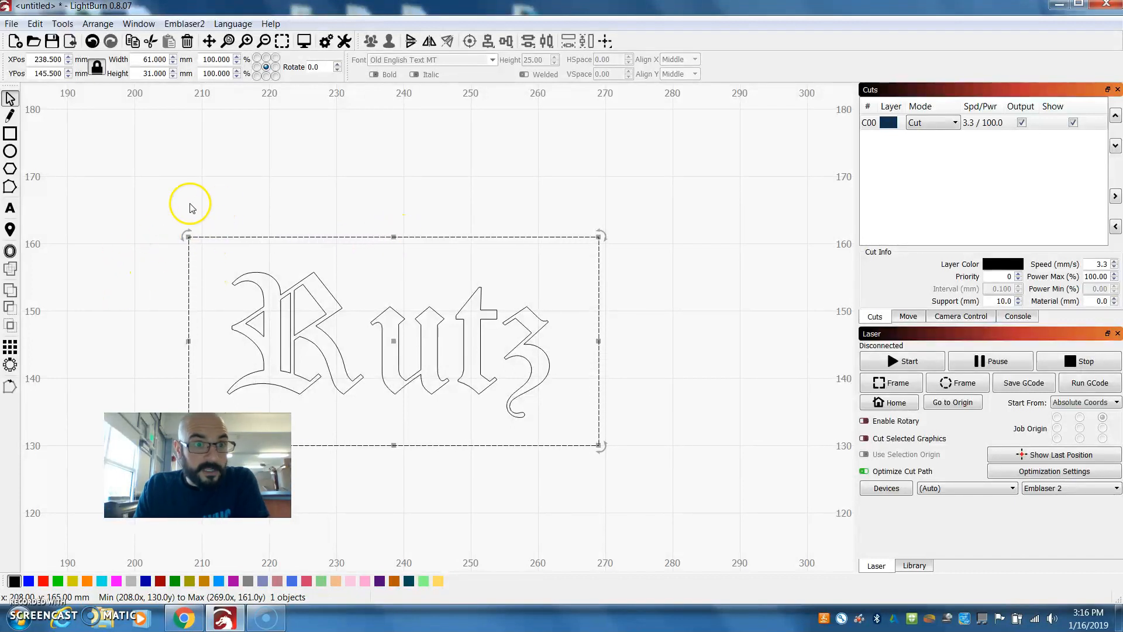
mouse_move(133, 90)
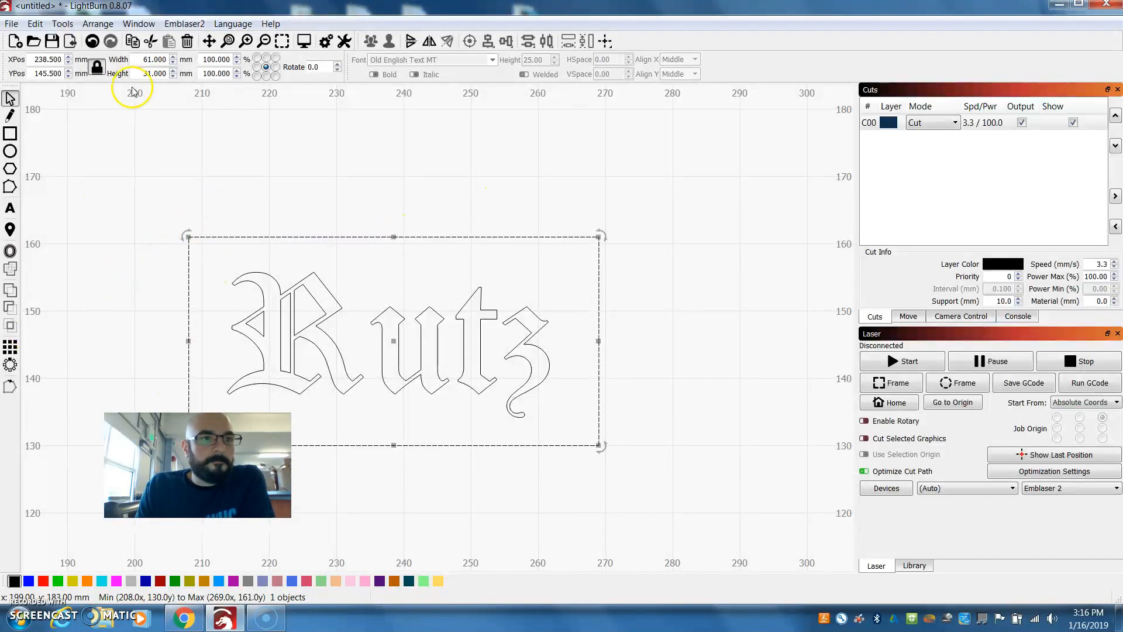
mouse_move(378, 41)
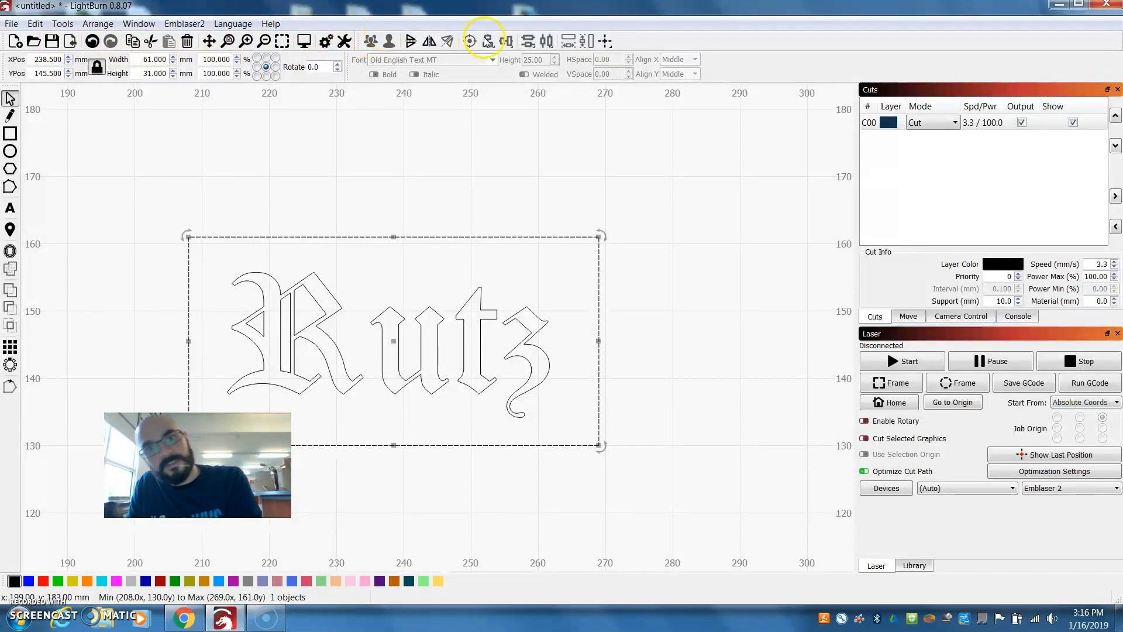
mouse_move(488, 41)
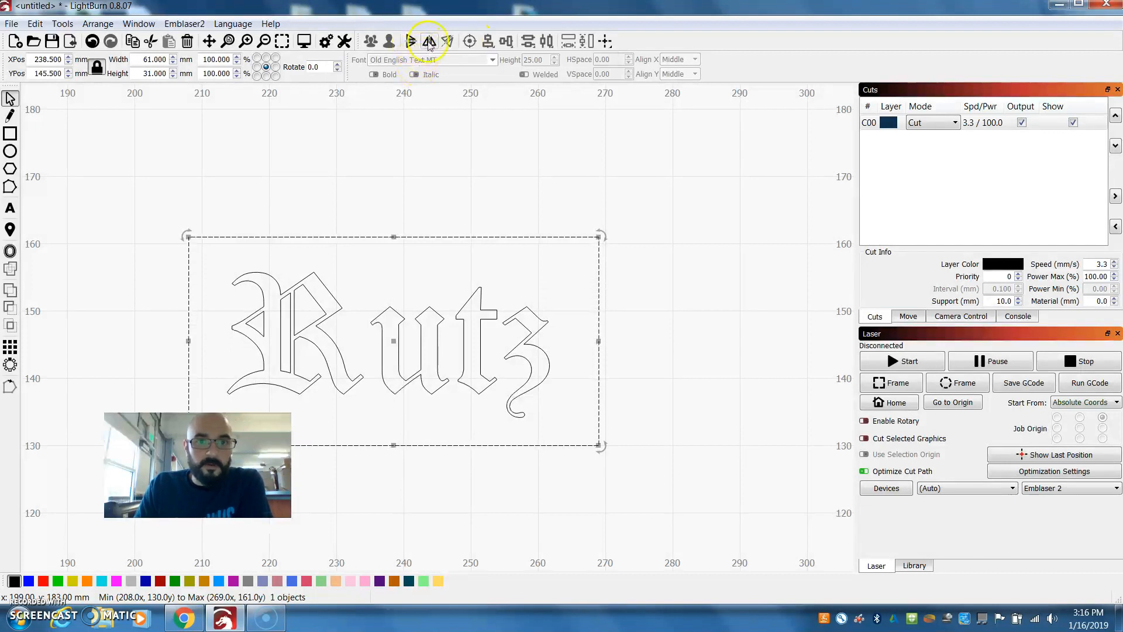
left_click(385, 315)
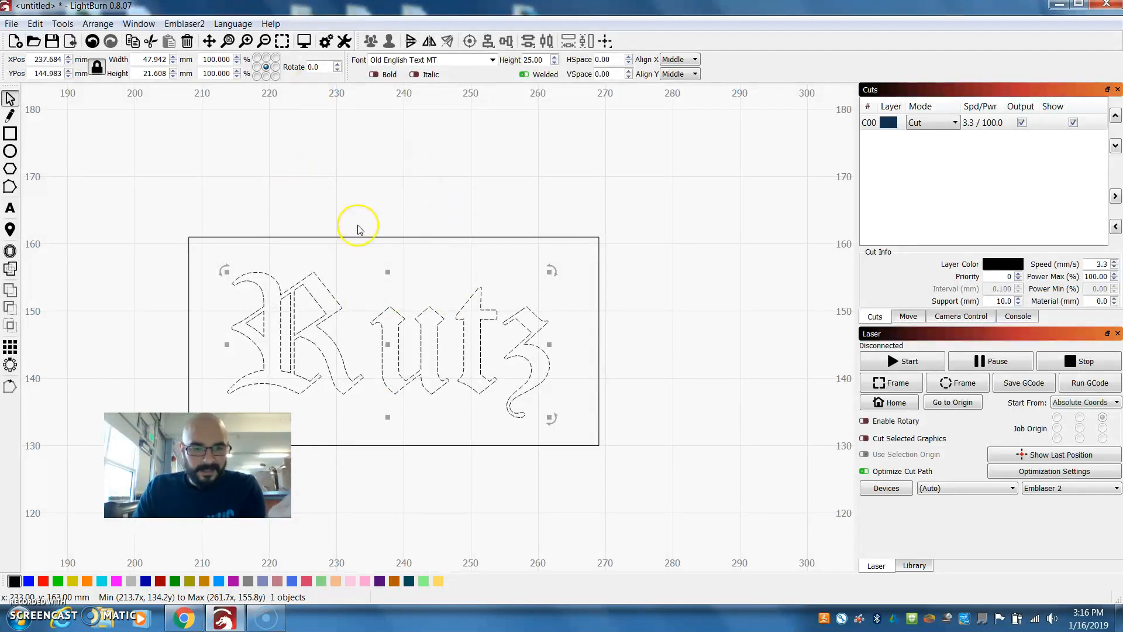
mouse_move(448, 319)
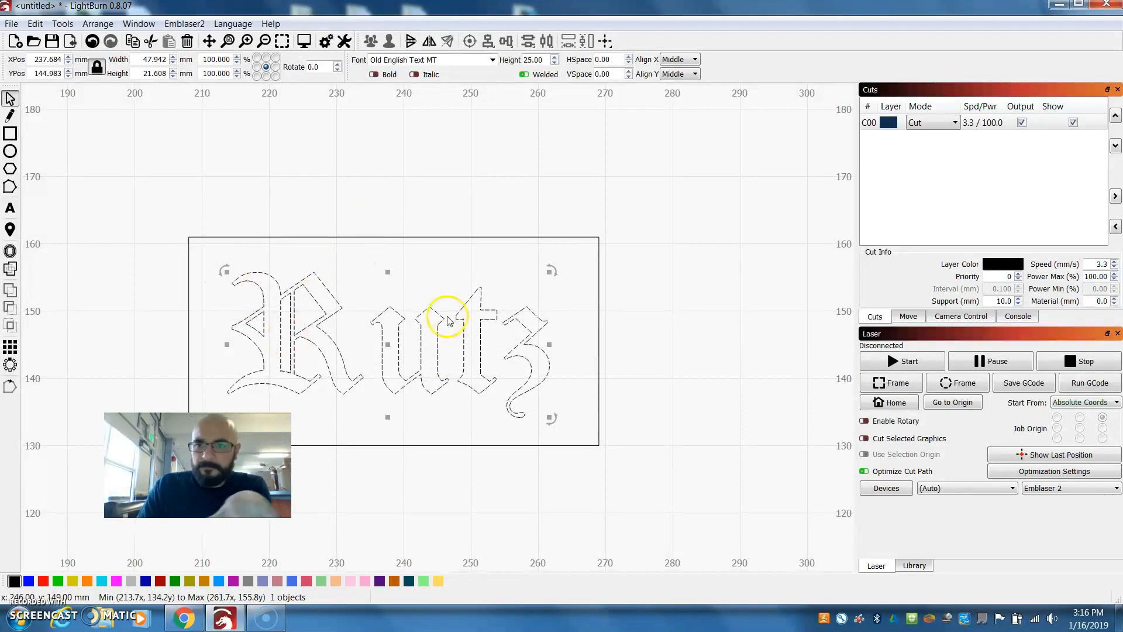
mouse_move(419, 319)
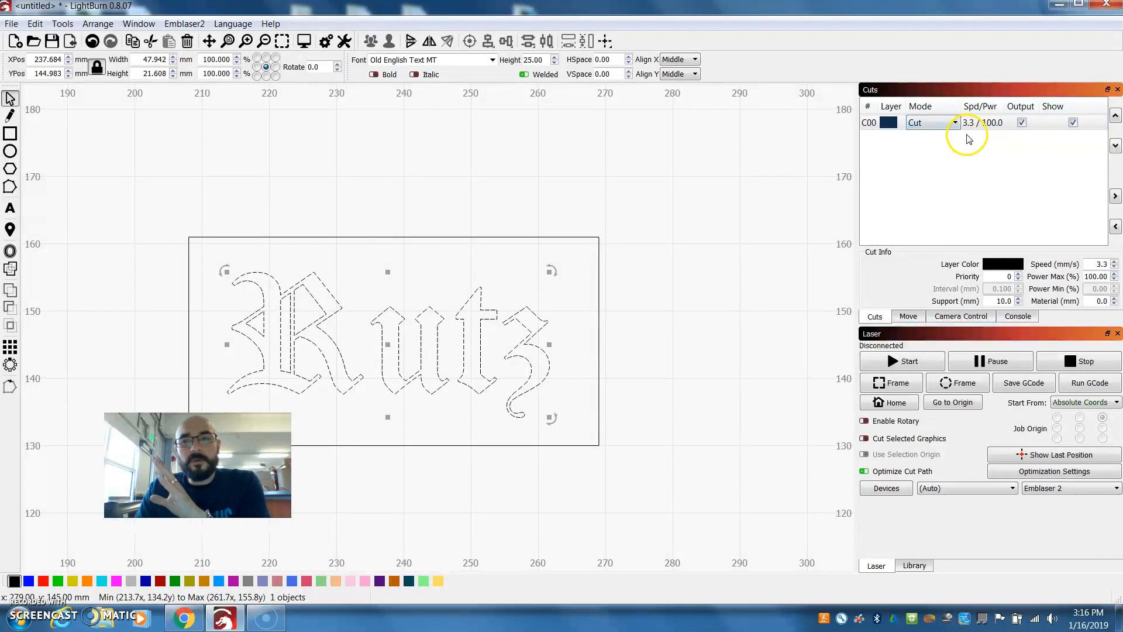
mouse_move(993, 190)
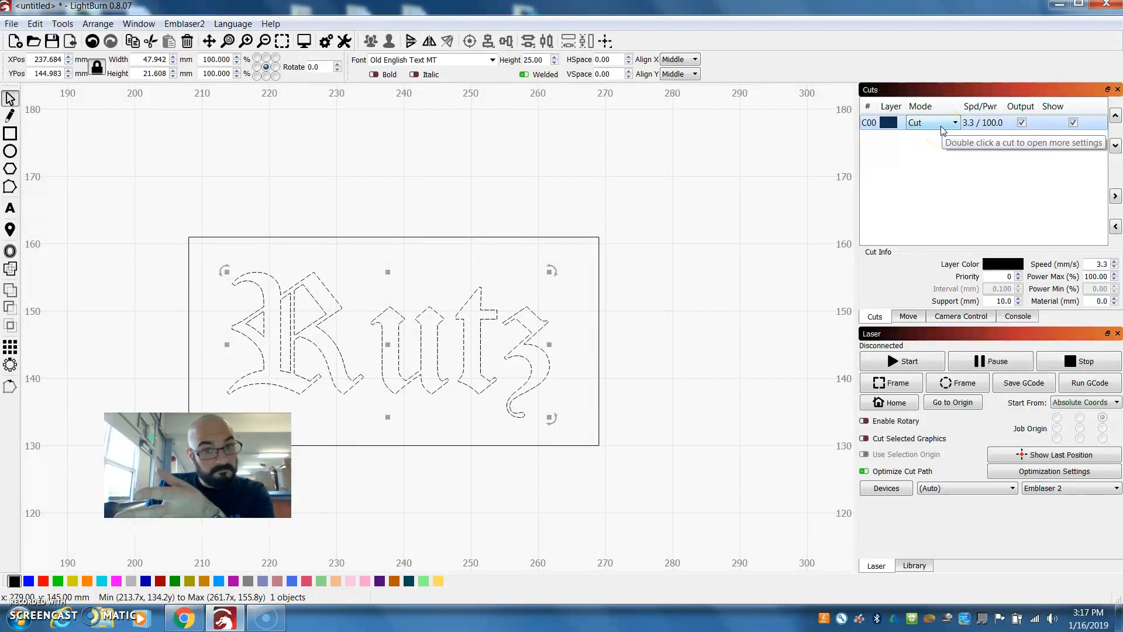
left_click(931, 122)
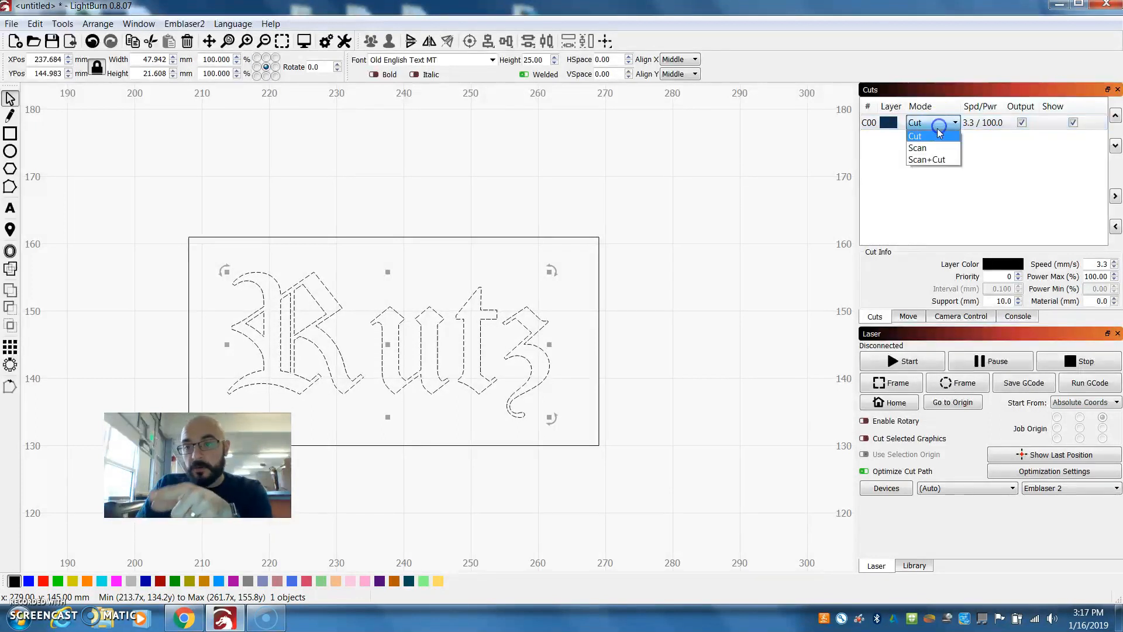
mouse_move(928, 159)
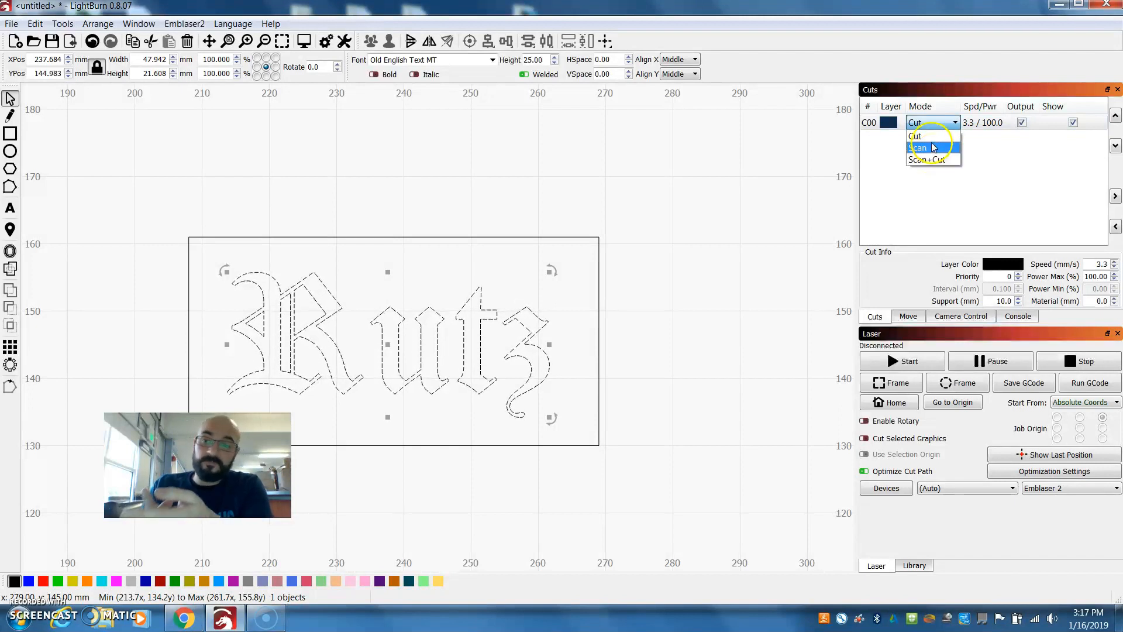
mouse_move(931, 148)
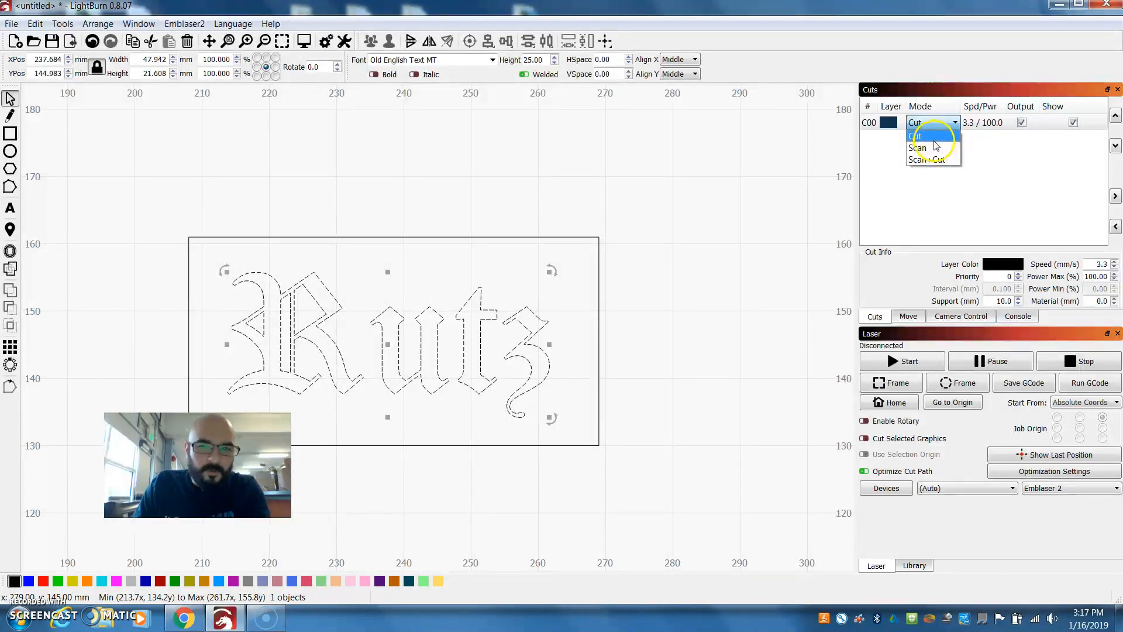
mouse_move(919, 147)
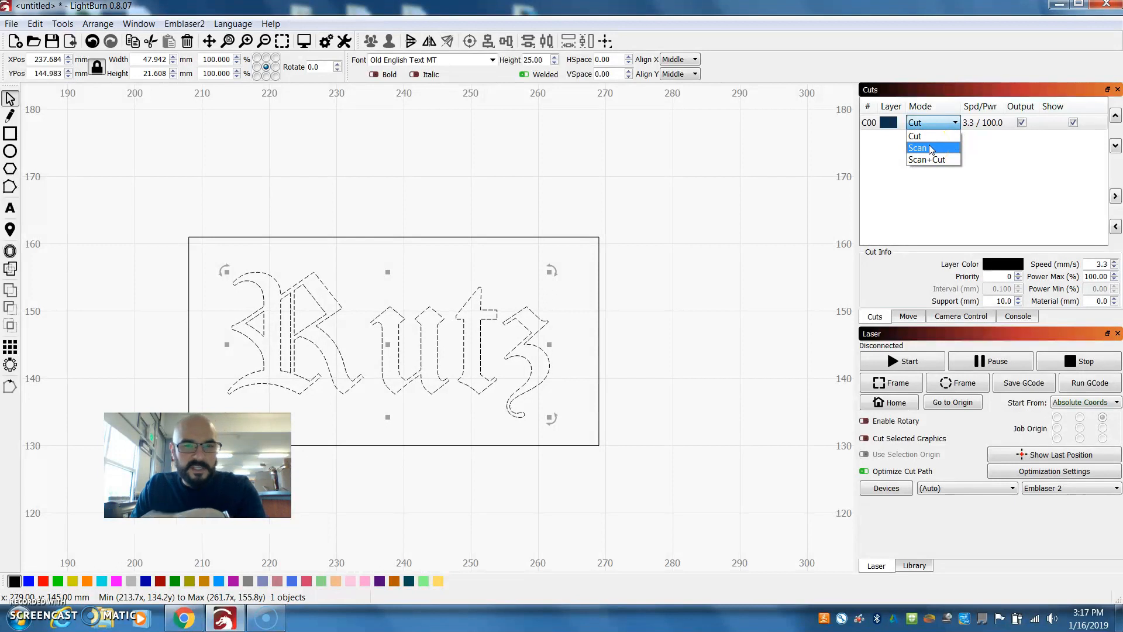
mouse_move(928, 136)
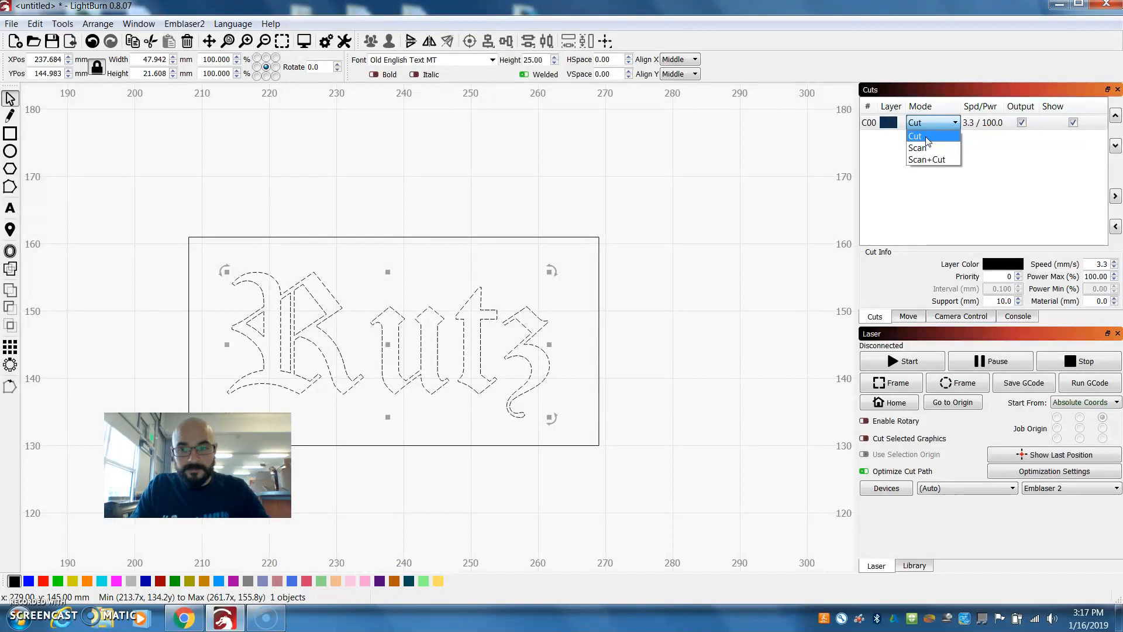
left_click(915, 136)
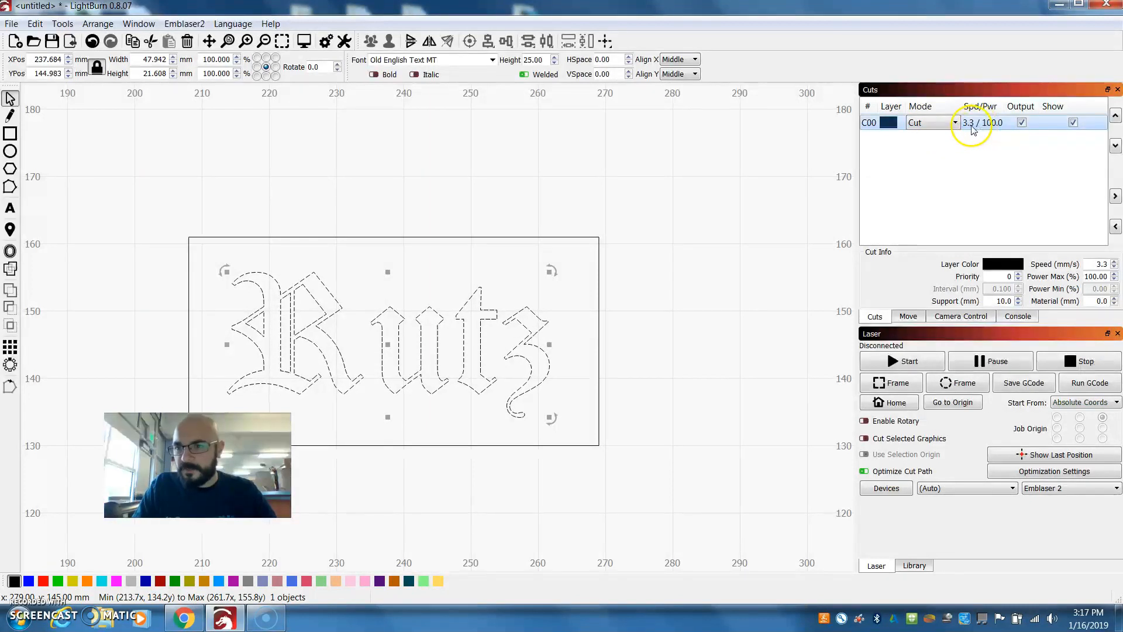
mouse_move(978, 123)
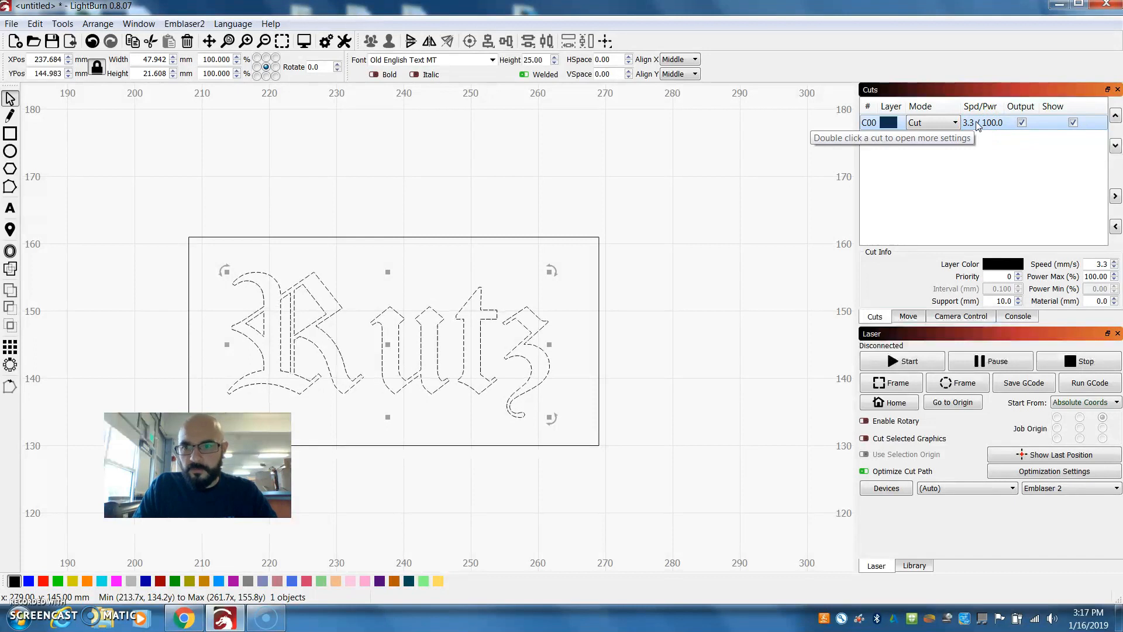
double_click(931, 122)
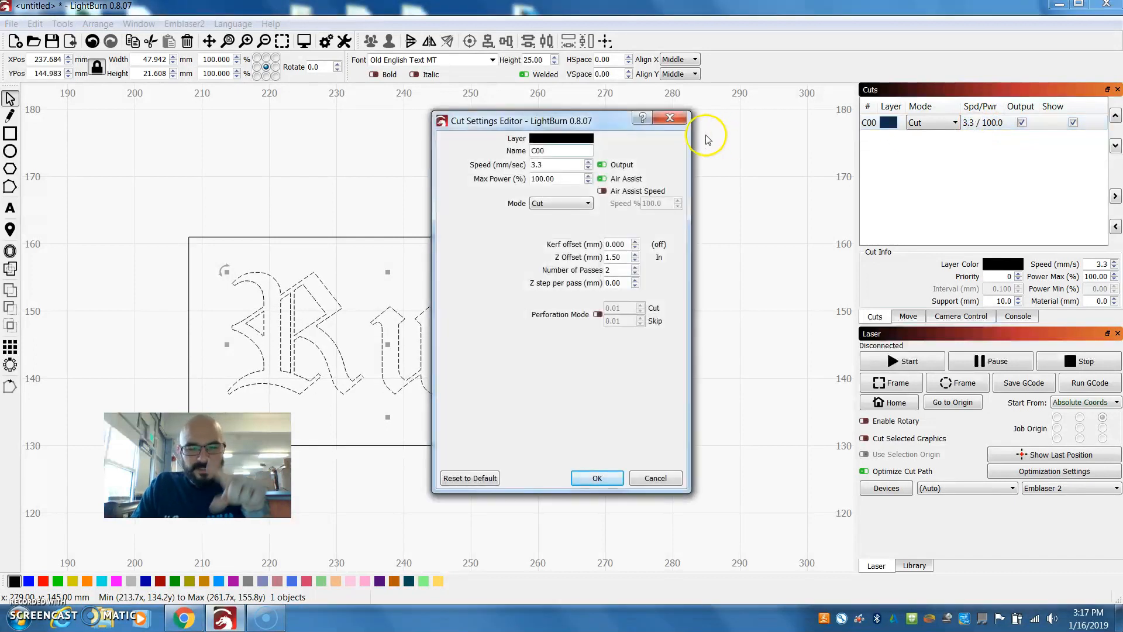
mouse_move(962, 127)
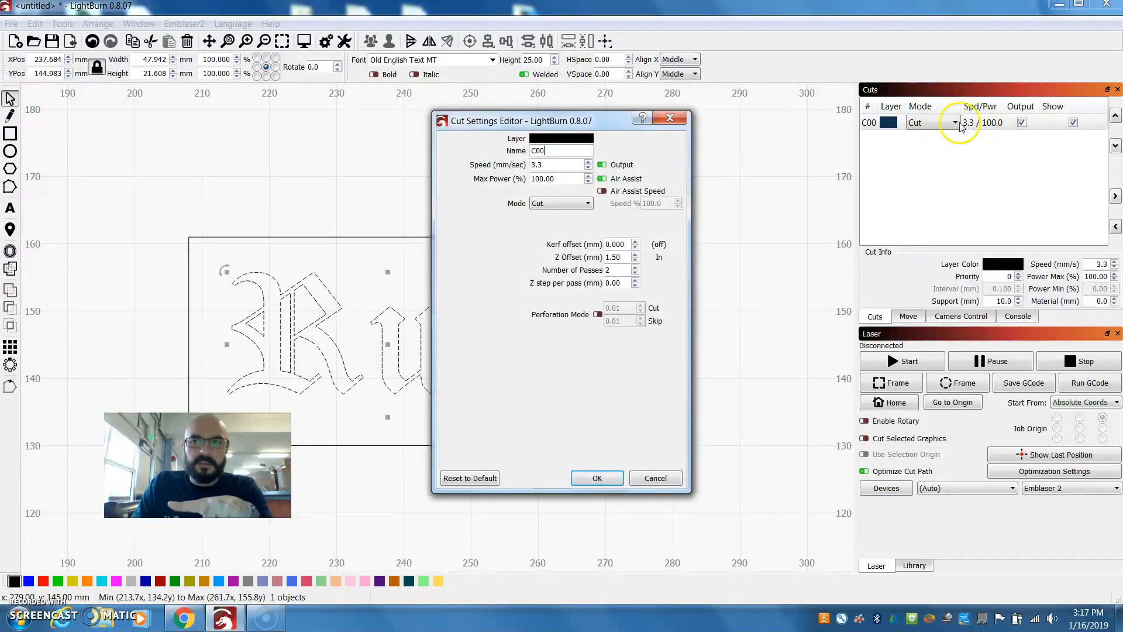
mouse_move(577, 280)
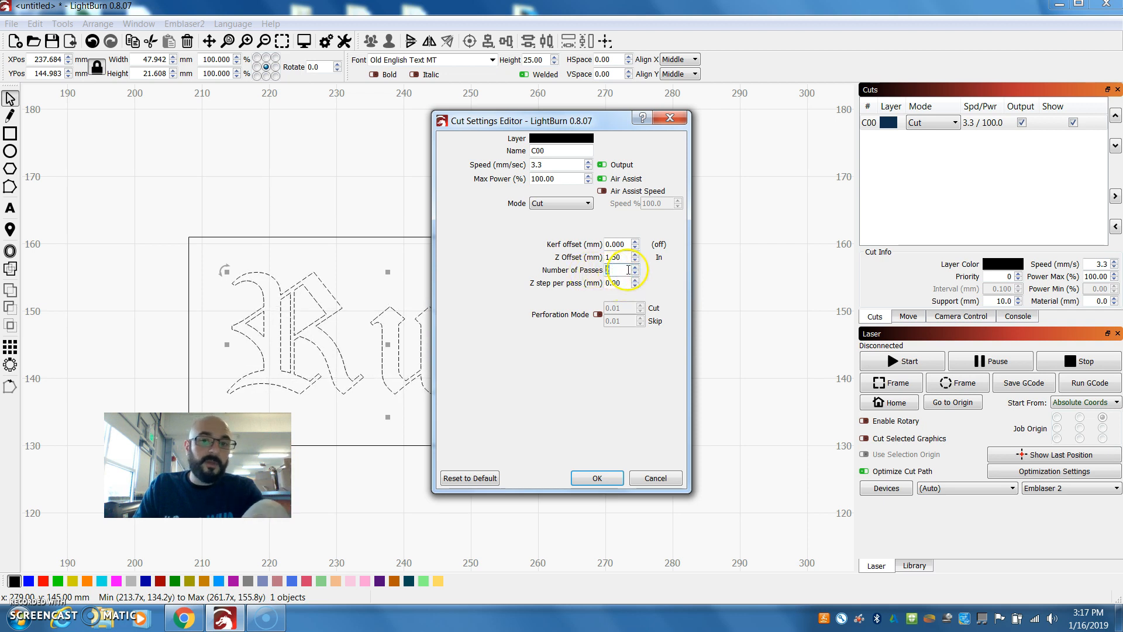
mouse_move(620, 270)
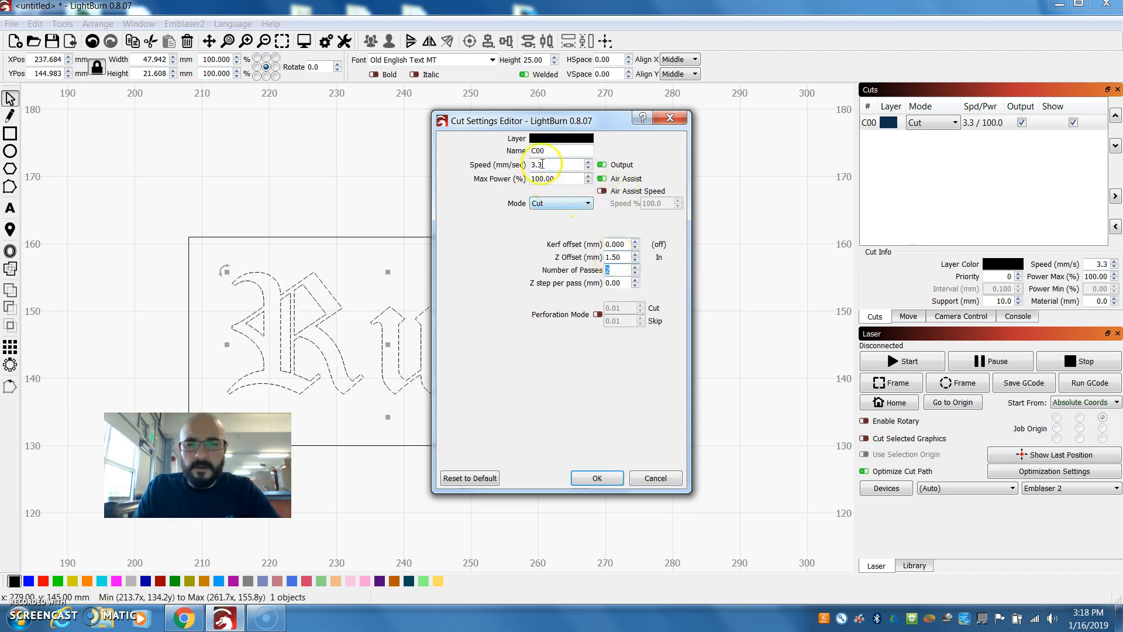
left_click(597, 478)
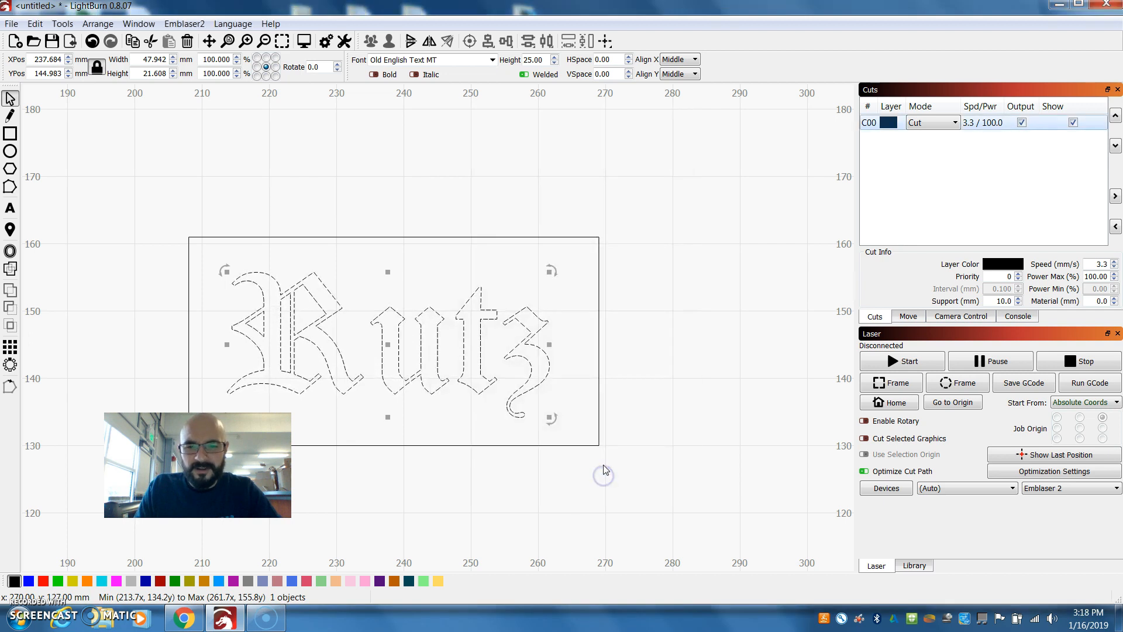
mouse_move(891, 263)
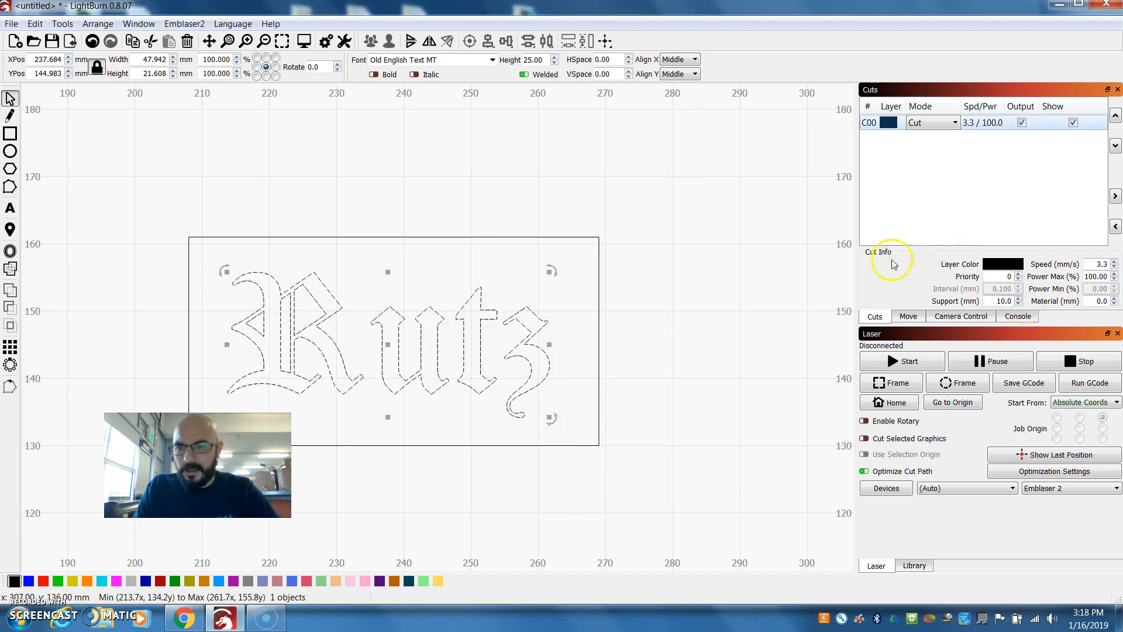
mouse_move(1042, 301)
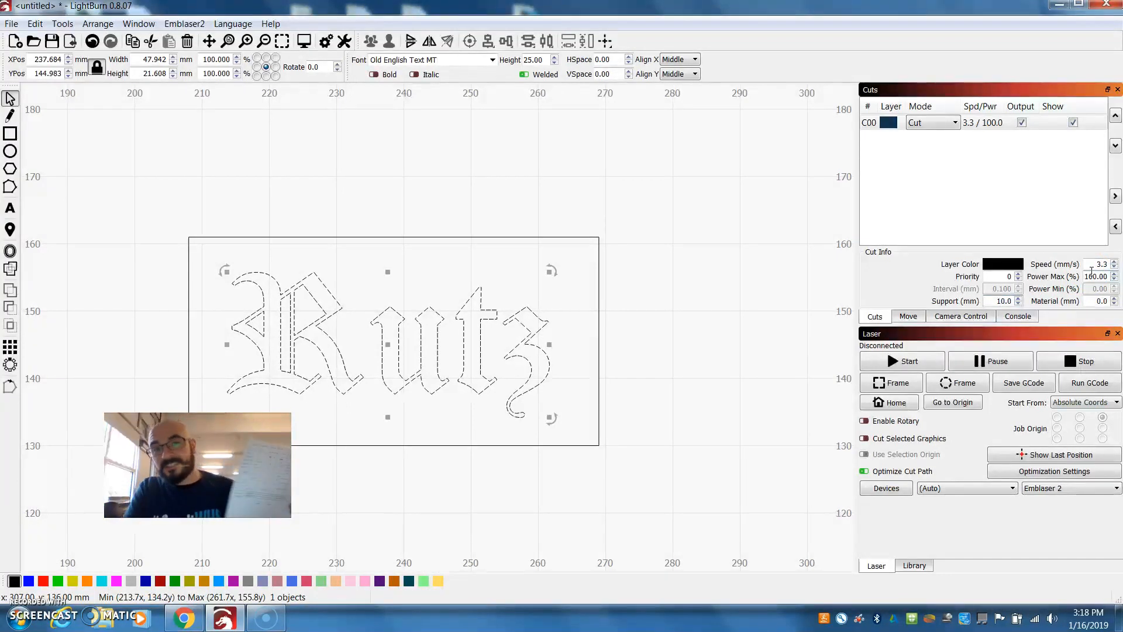
- Select the cut layer's speed value so it can be replaced with 3.3 mm/s
triple_click(1096, 276)
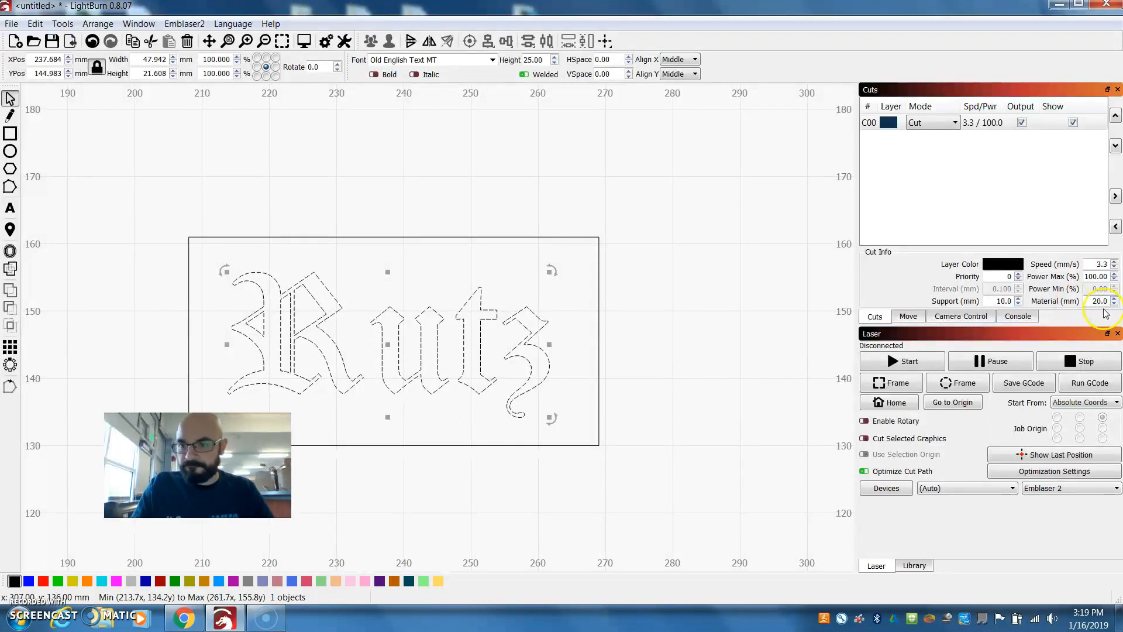
mouse_move(337, 136)
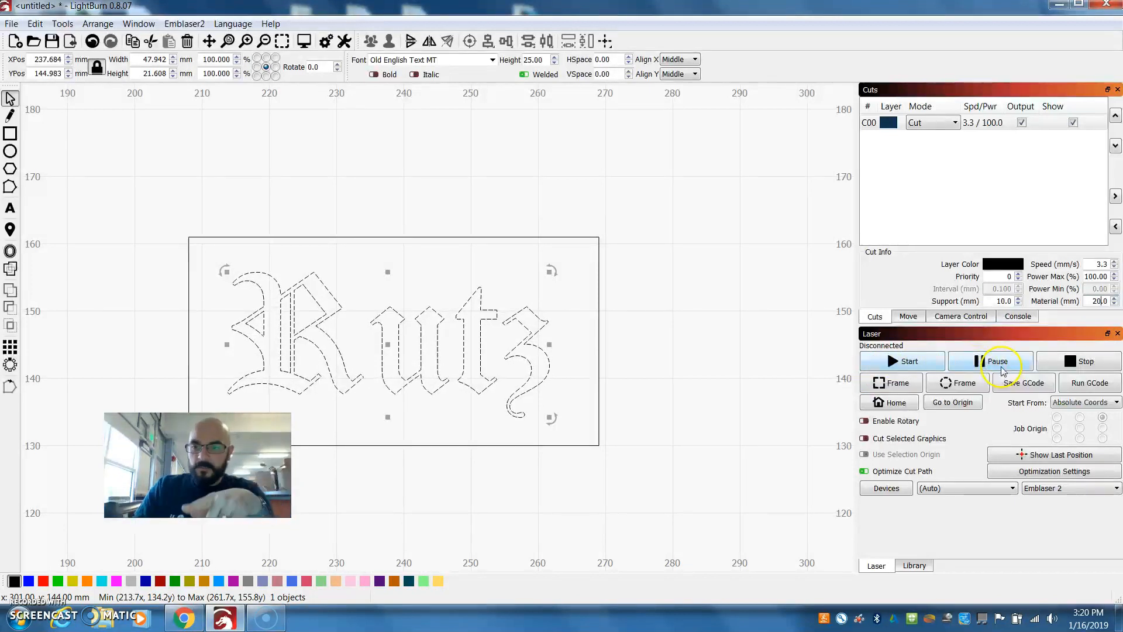
mouse_move(853, 398)
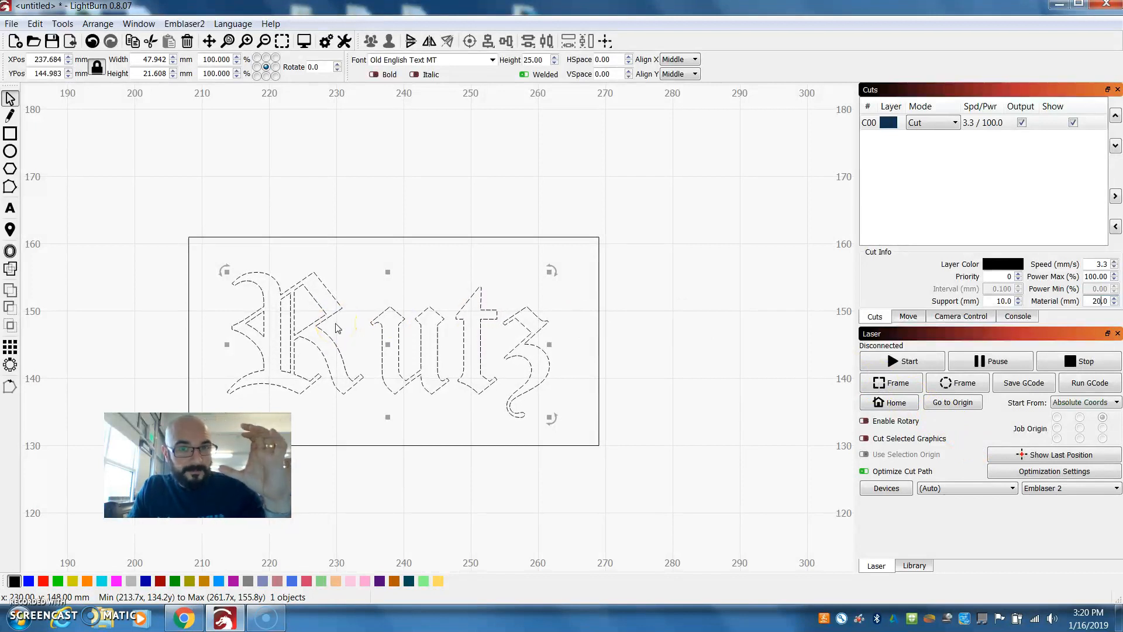
mouse_move(243, 219)
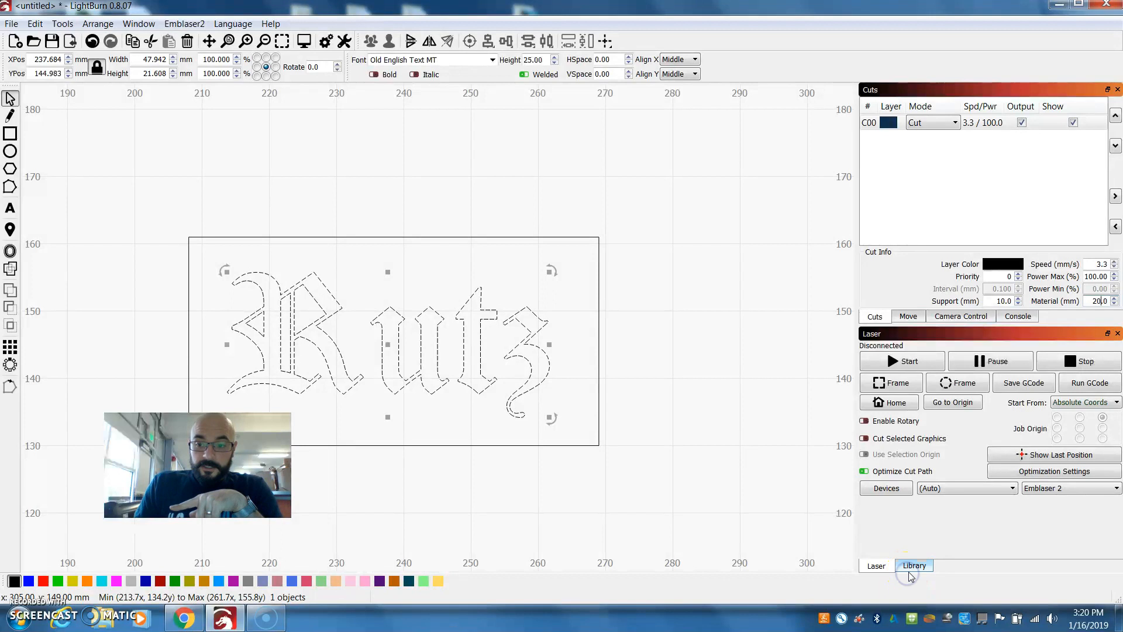
- Assign the Corrugated Card 3.00 Cut library preset to the cut layer (5.0 mm/s, 100%, 3.0 mm)
left_click(914, 565)
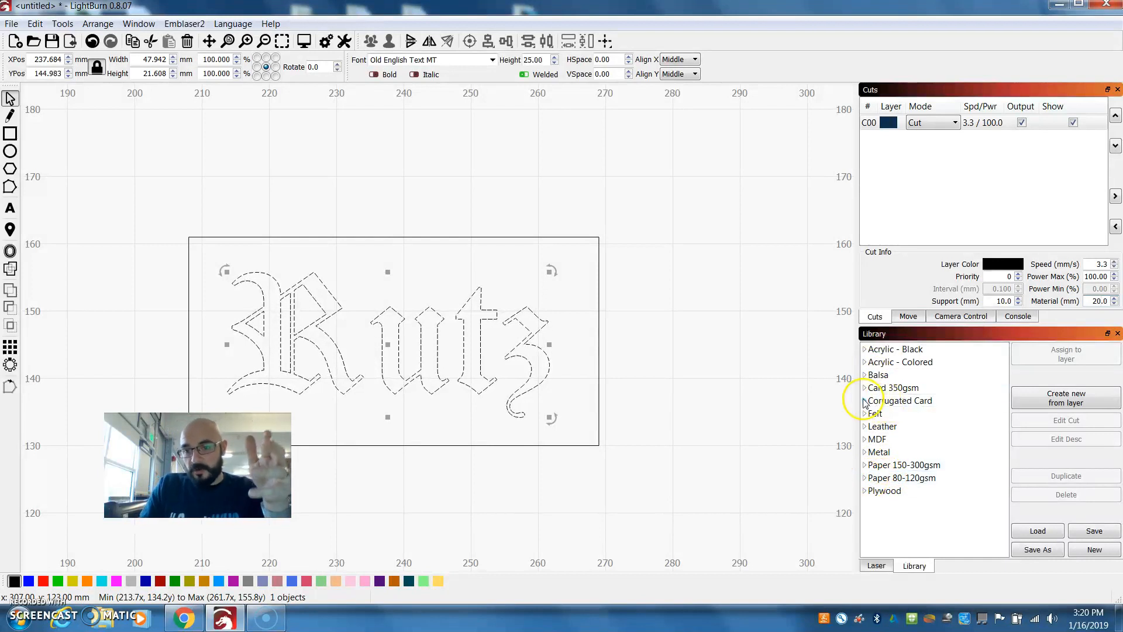
left_click(864, 400)
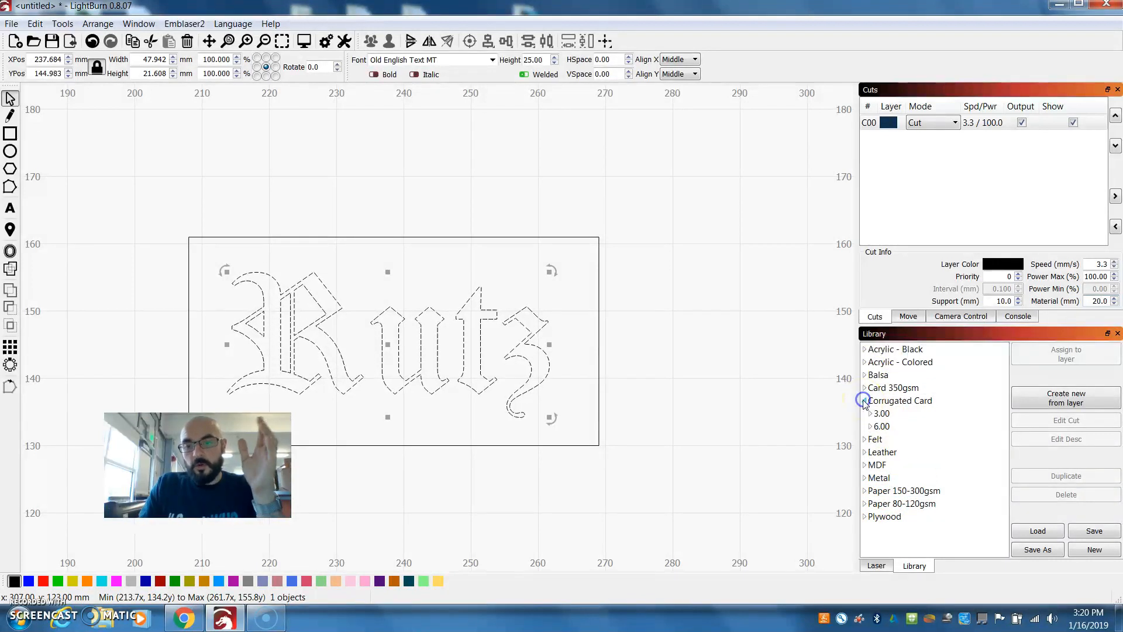
left_click(899, 401)
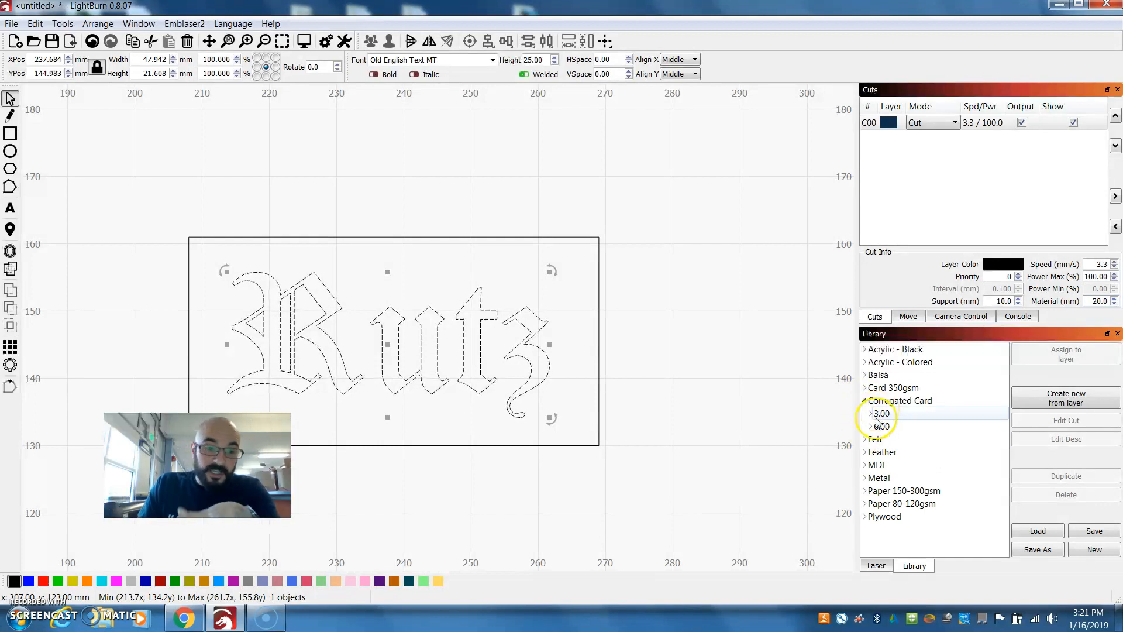
left_click(871, 413)
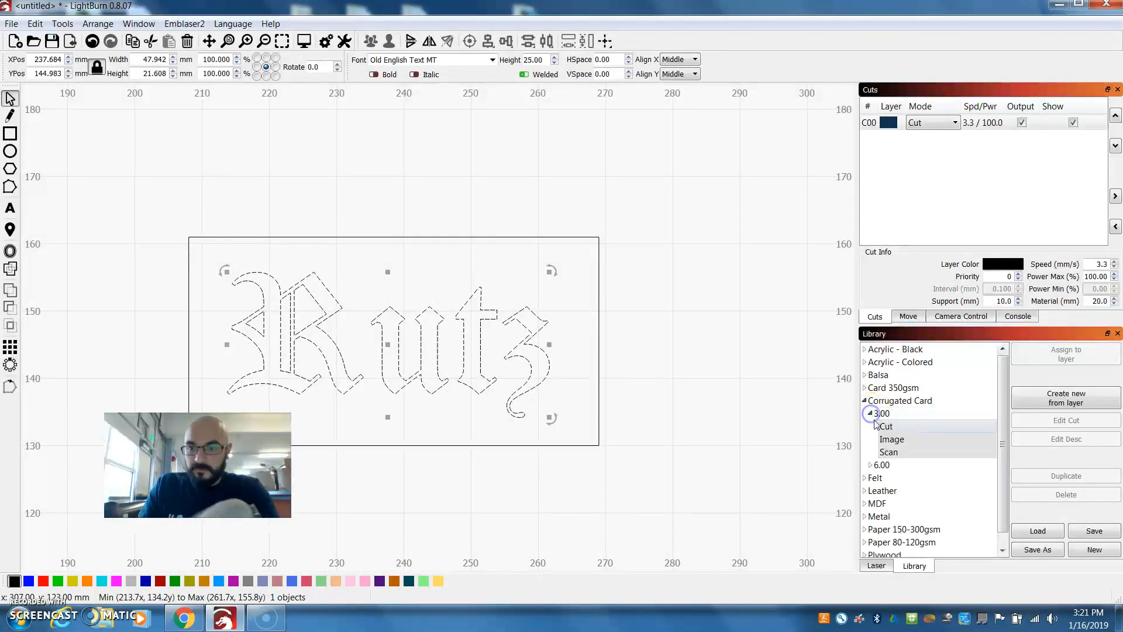
left_click(886, 426)
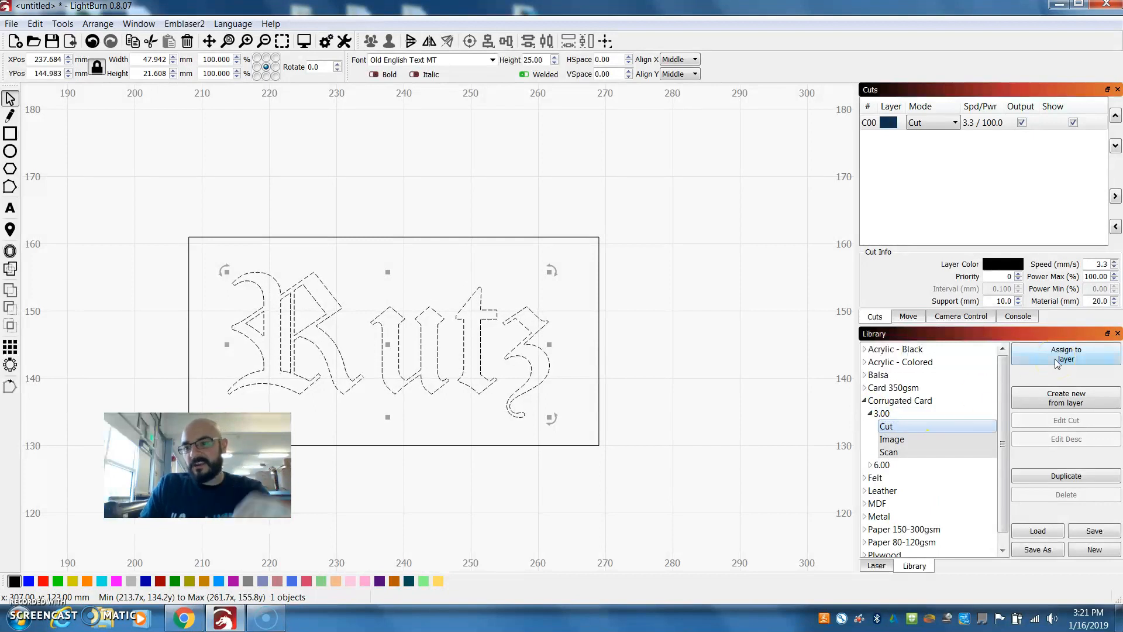
left_click(1066, 354)
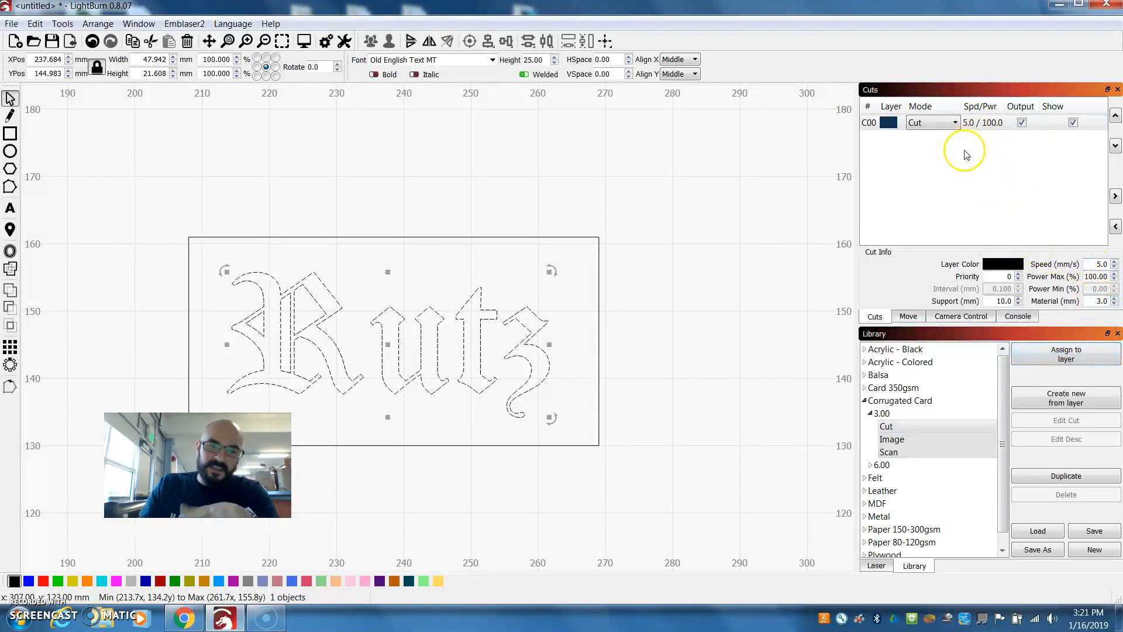
mouse_move(966, 153)
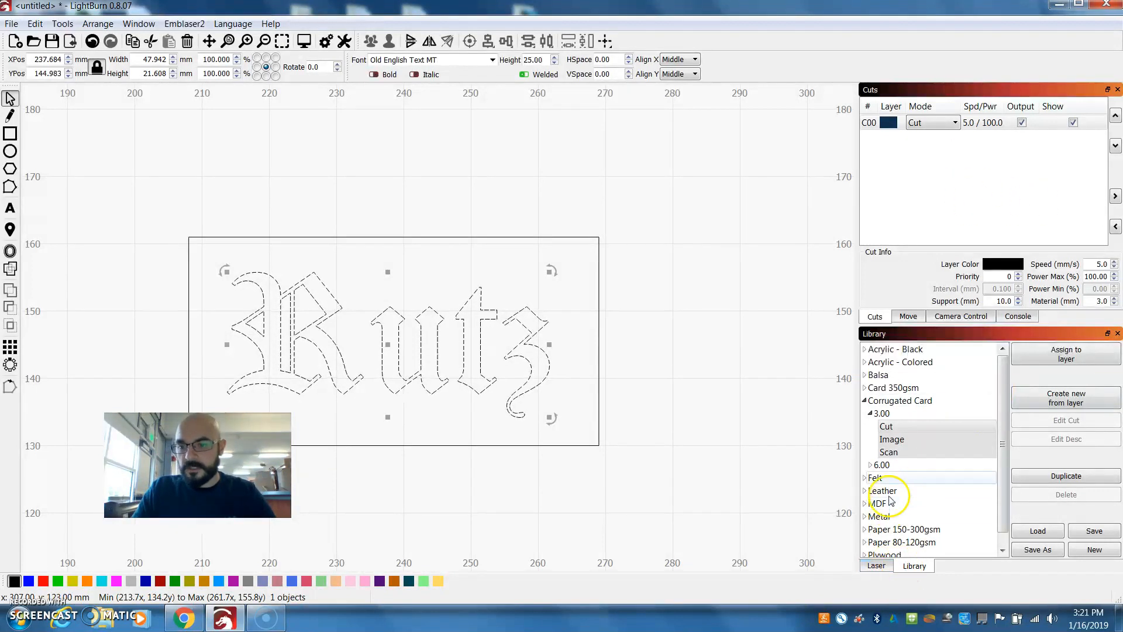
left_click(876, 565)
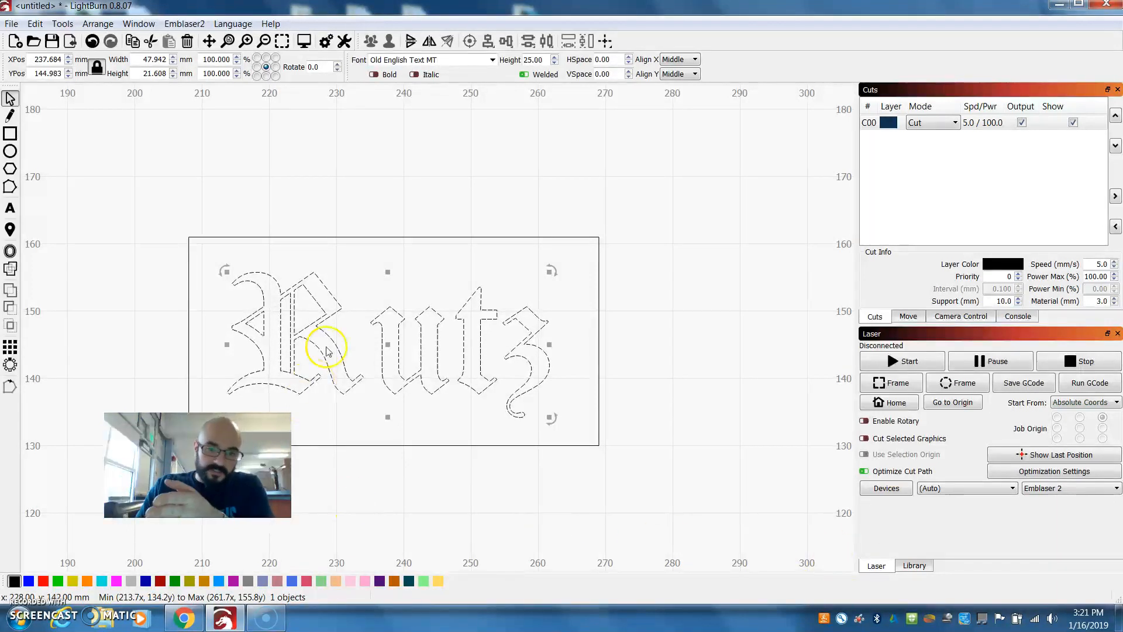
mouse_move(10, 229)
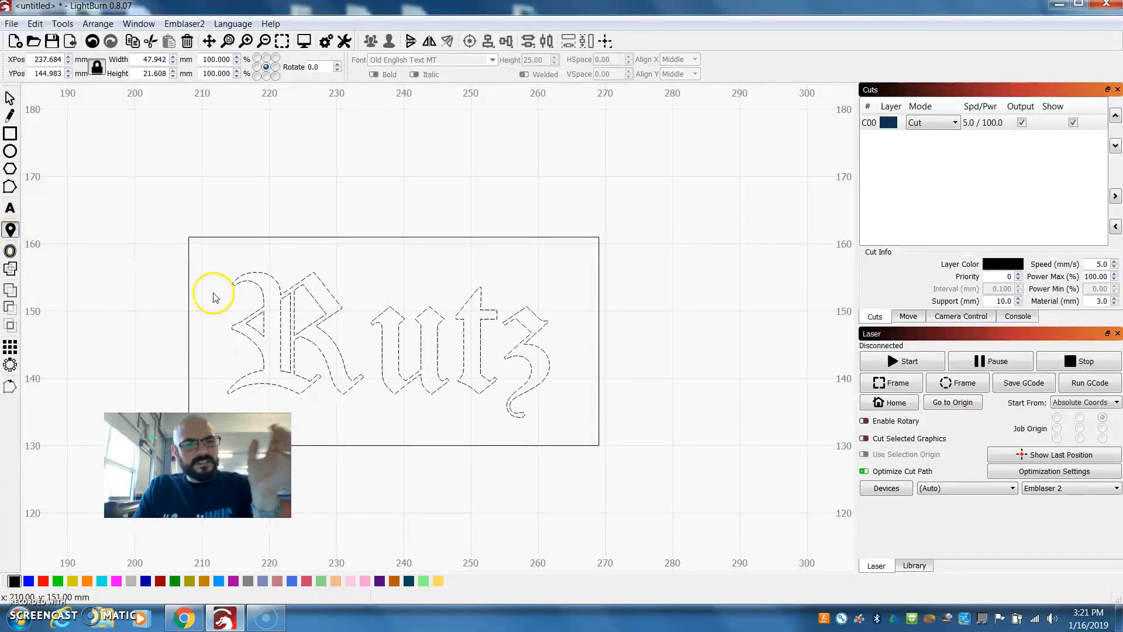
mouse_move(258, 279)
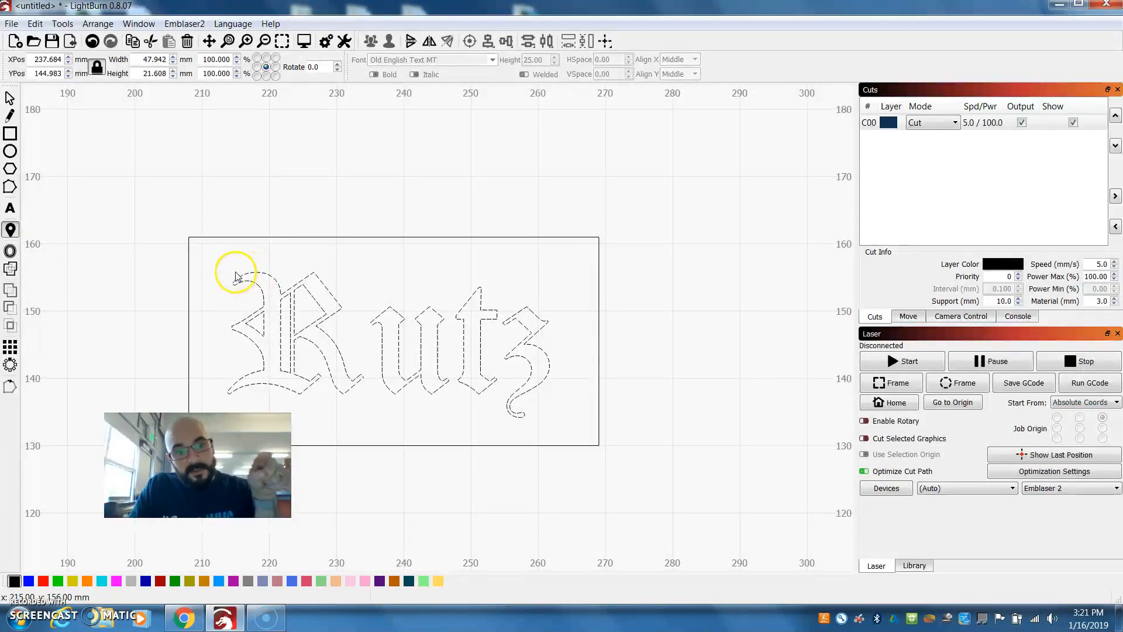
left_click(387, 344)
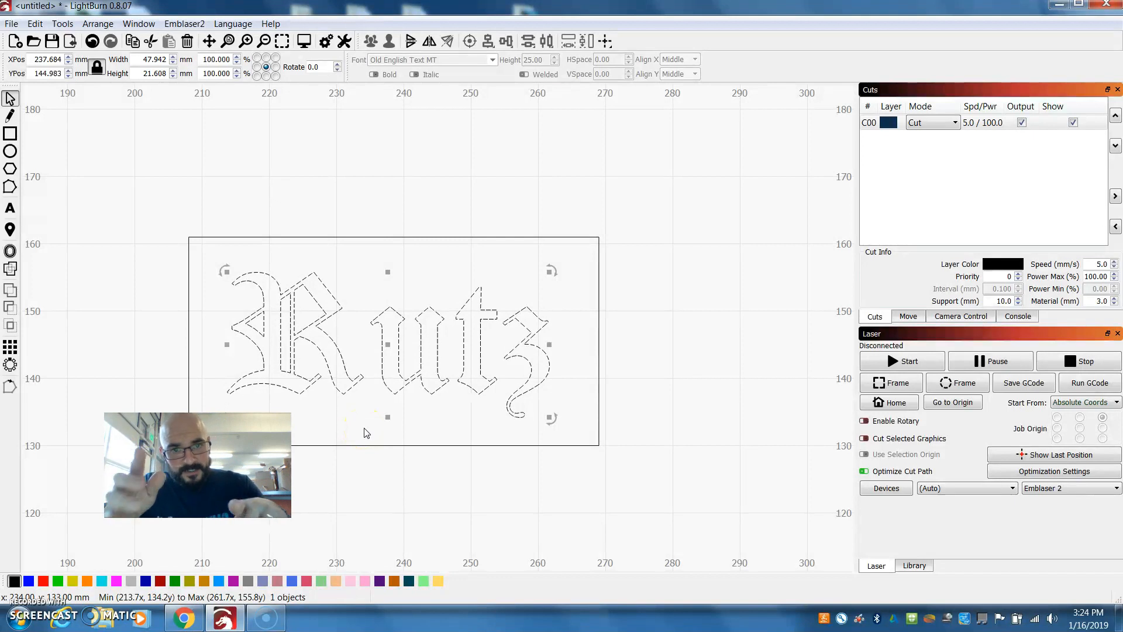
mouse_move(38, 350)
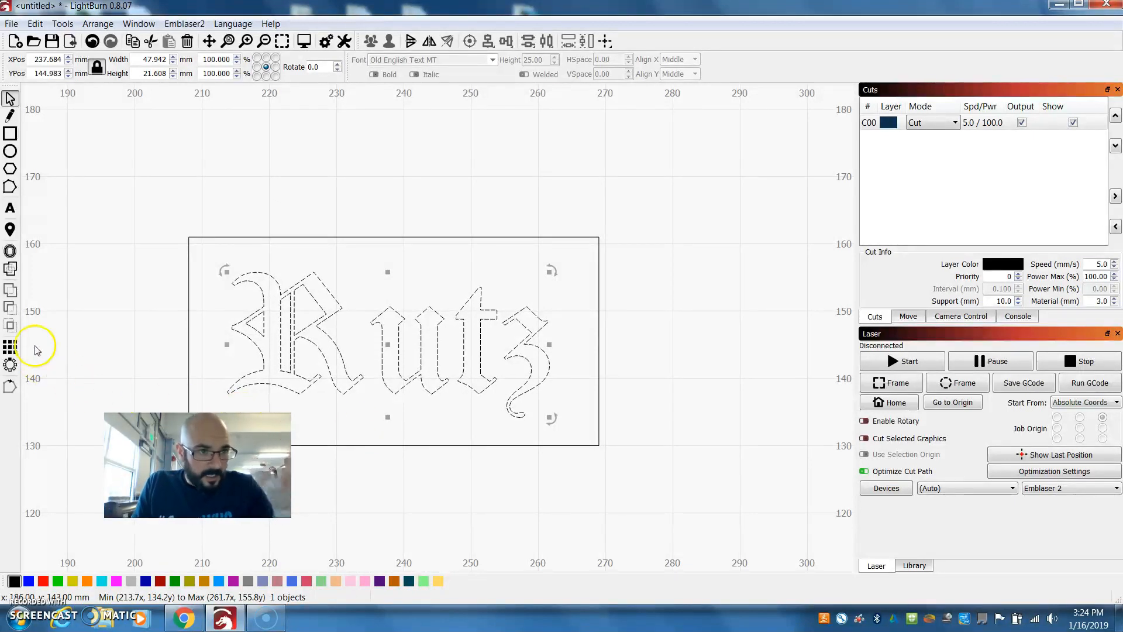
mouse_move(379, 334)
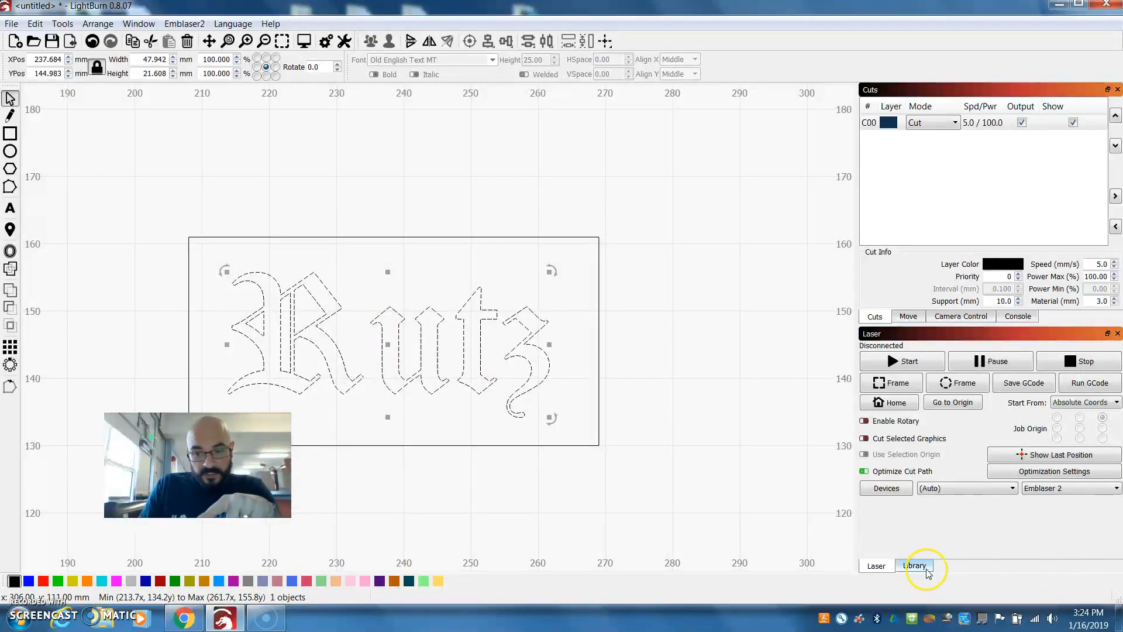
mouse_move(963, 217)
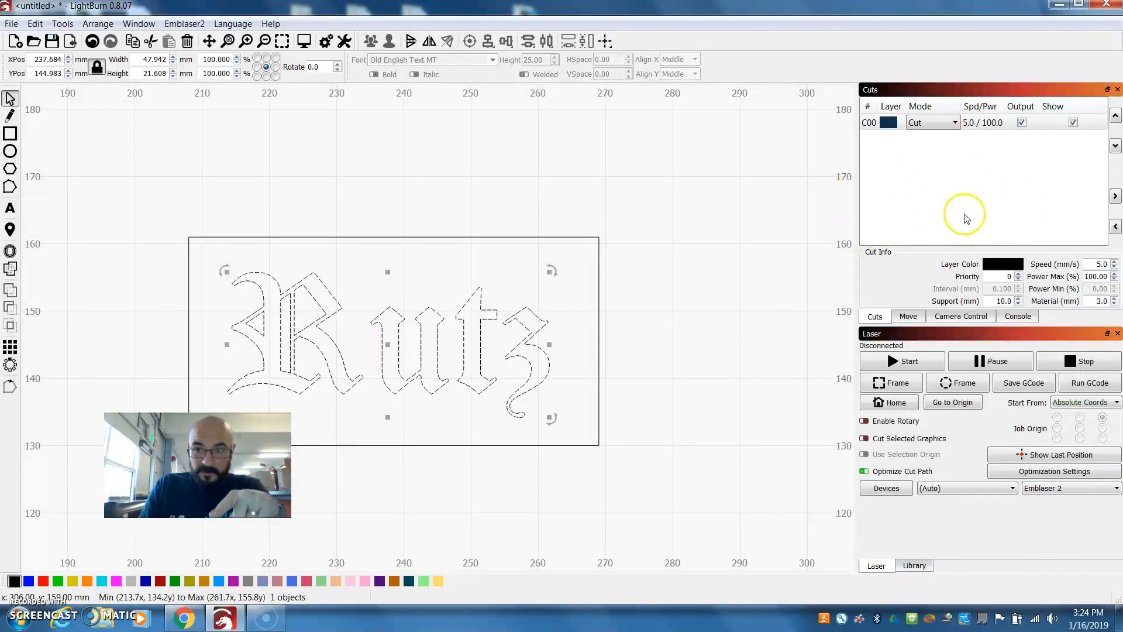
mouse_move(965, 217)
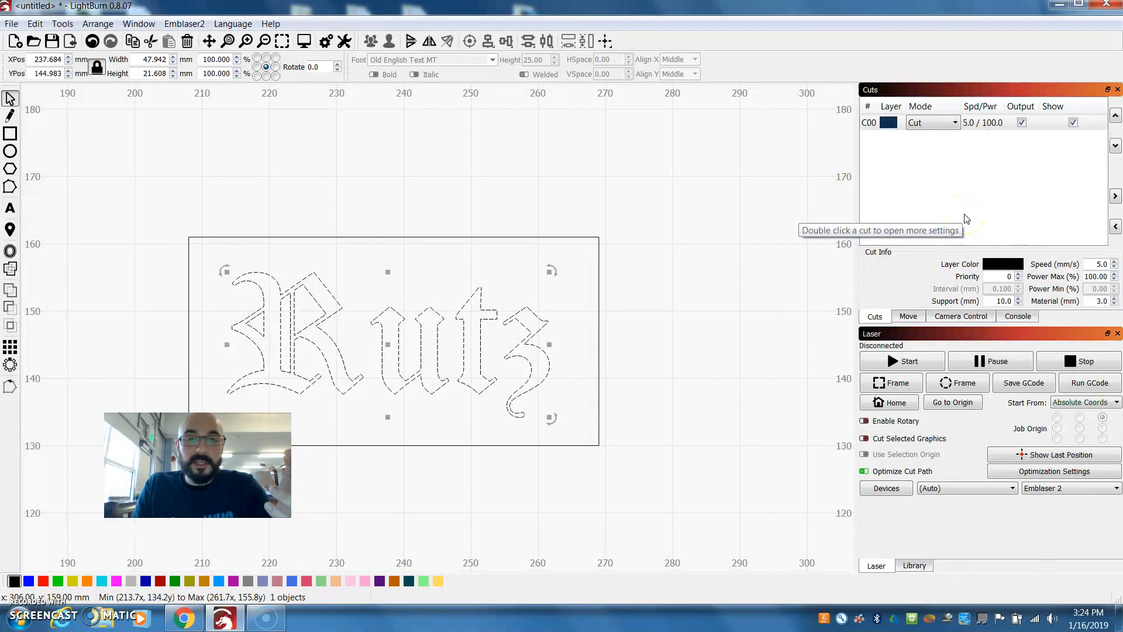
mouse_move(949, 202)
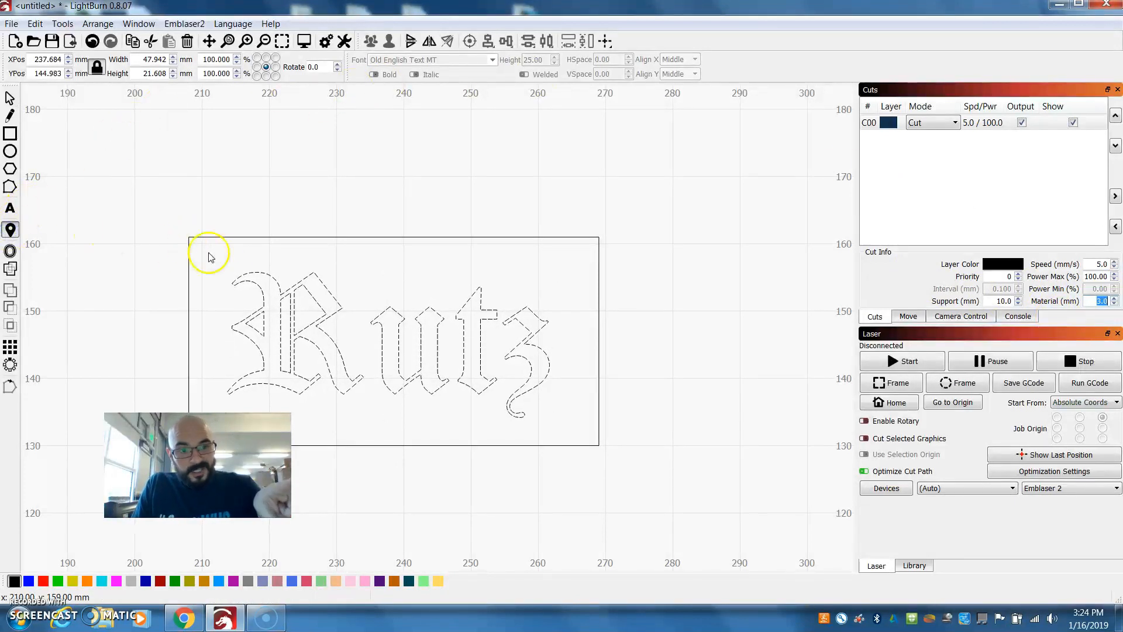
mouse_move(330, 391)
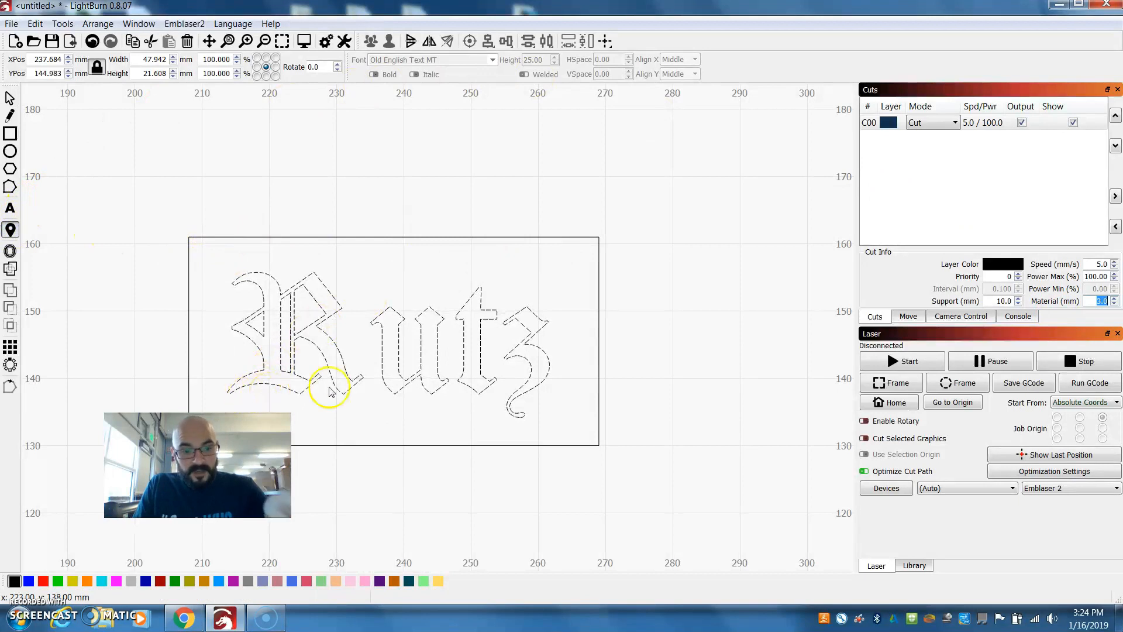
mouse_move(573, 402)
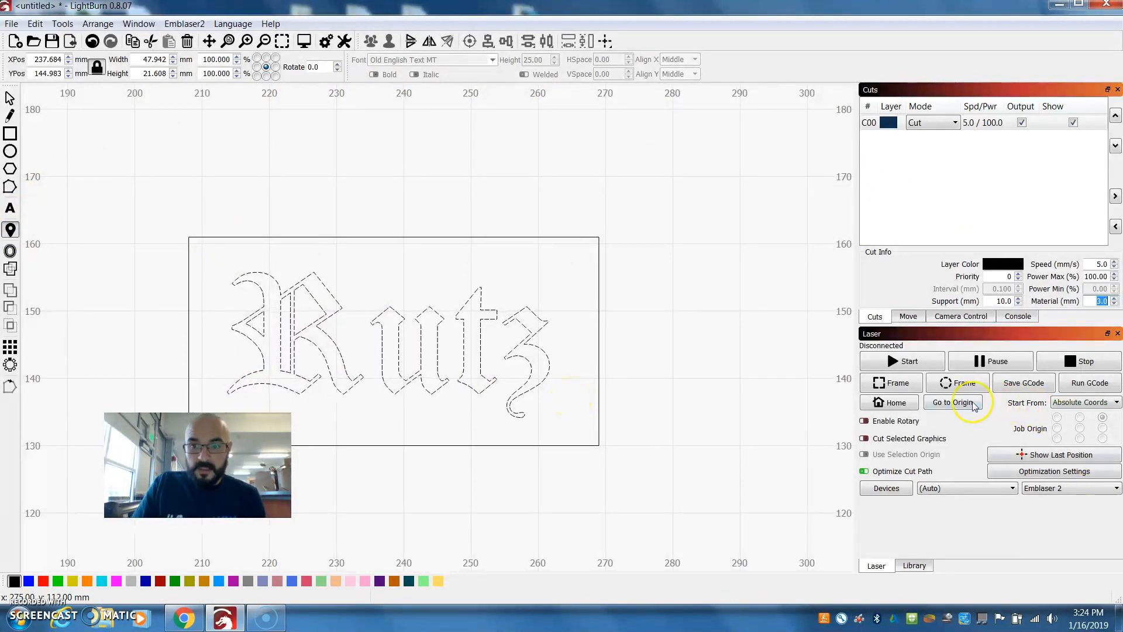
mouse_move(953, 402)
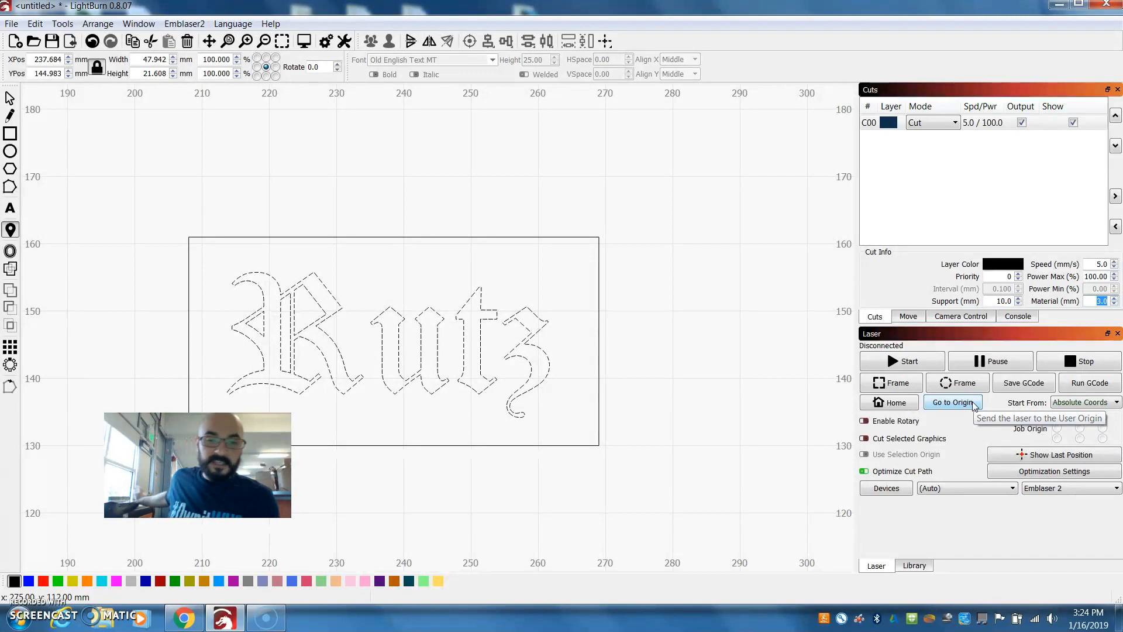
mouse_move(910, 362)
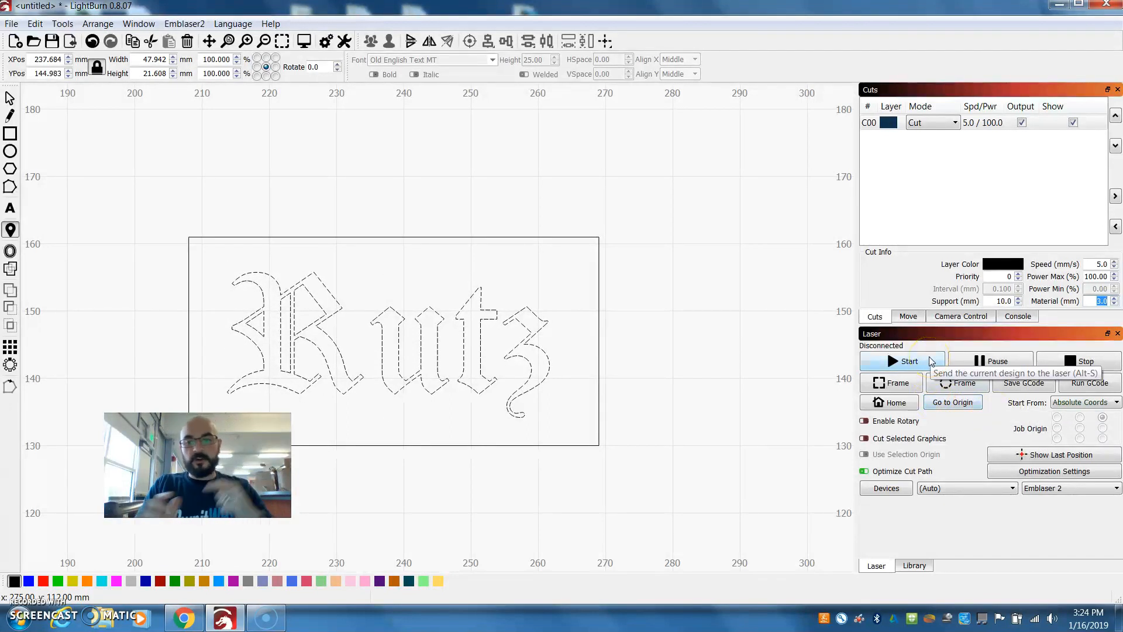
left_click(394, 340)
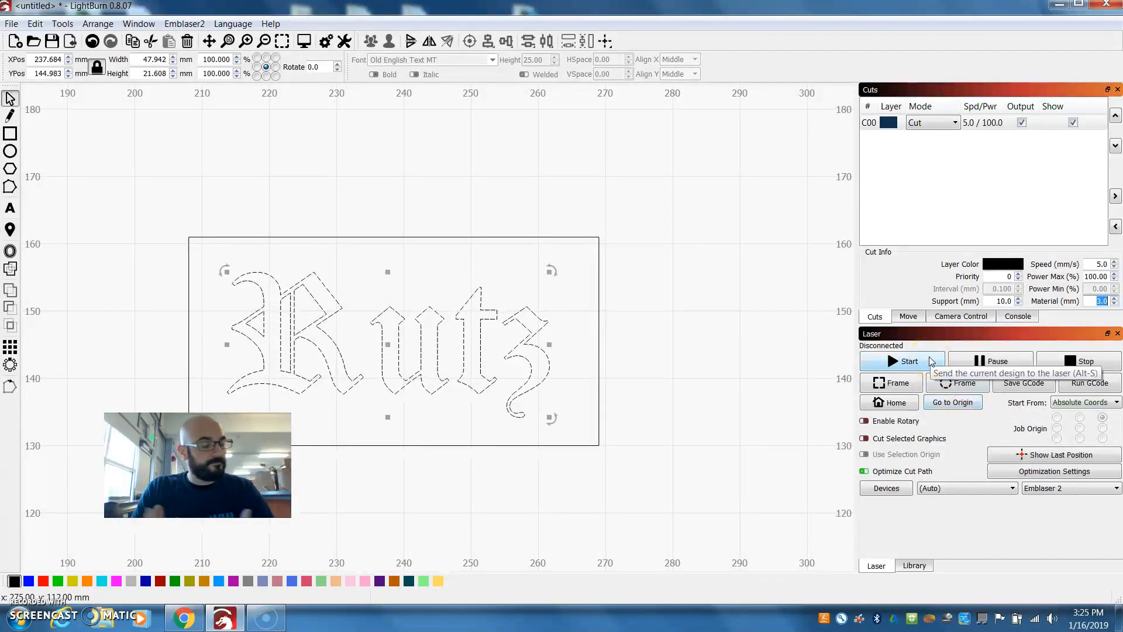